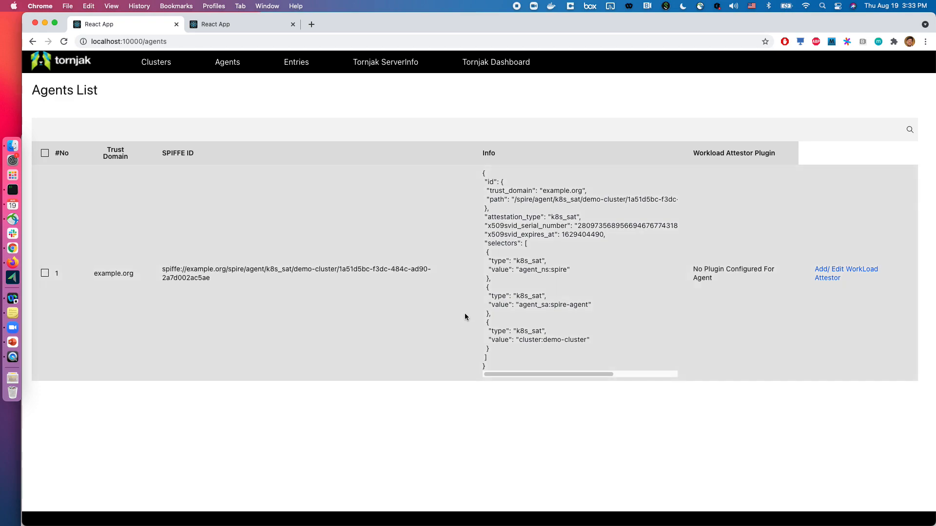
{"action": "mouse_move", "coordinate": [303, 96]}
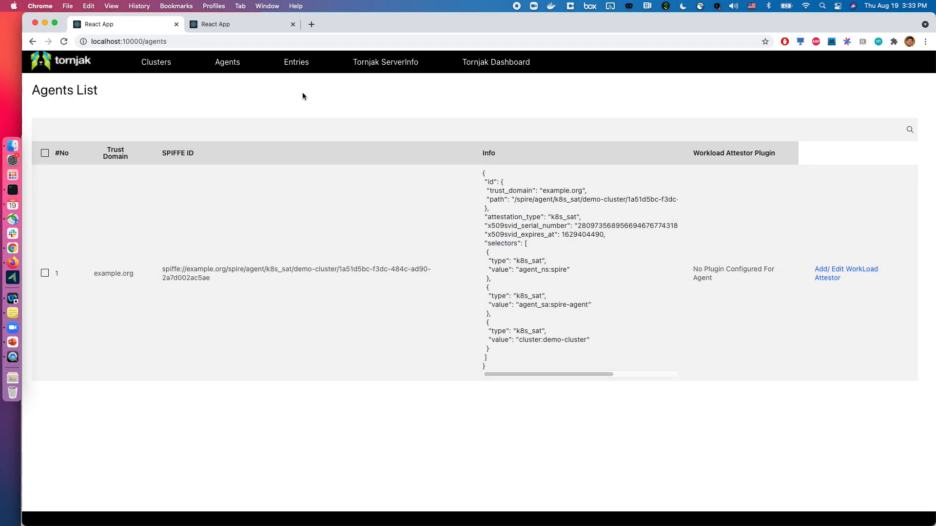
{"action": "mouse_move", "coordinate": [276, 107]}
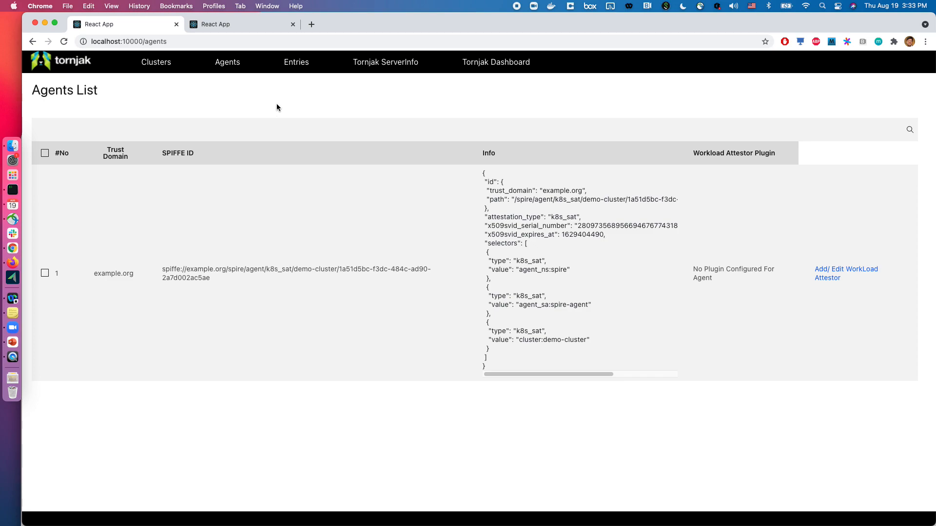
Open Server Info for the example.org server and expand its verbose plugin configuration
{"action": "left_click", "coordinate": [296, 62]}
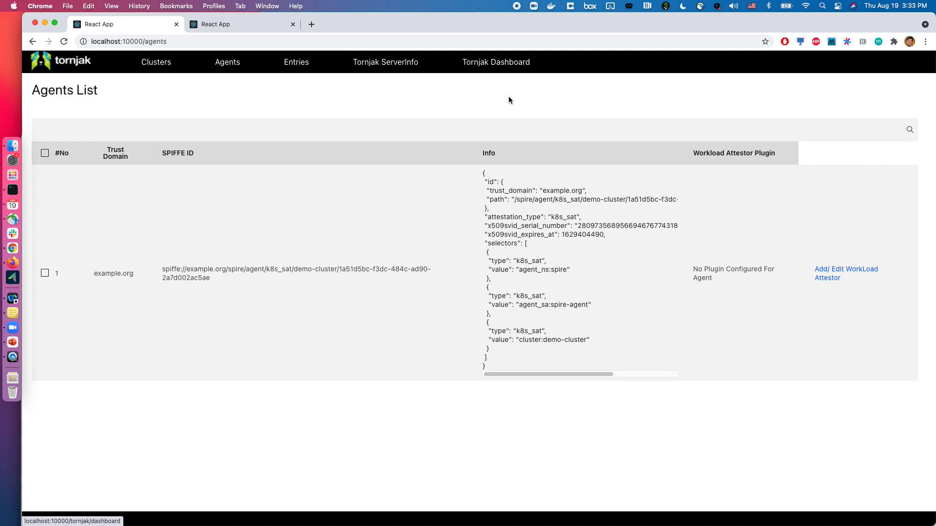
{"action": "mouse_move", "coordinate": [507, 103]}
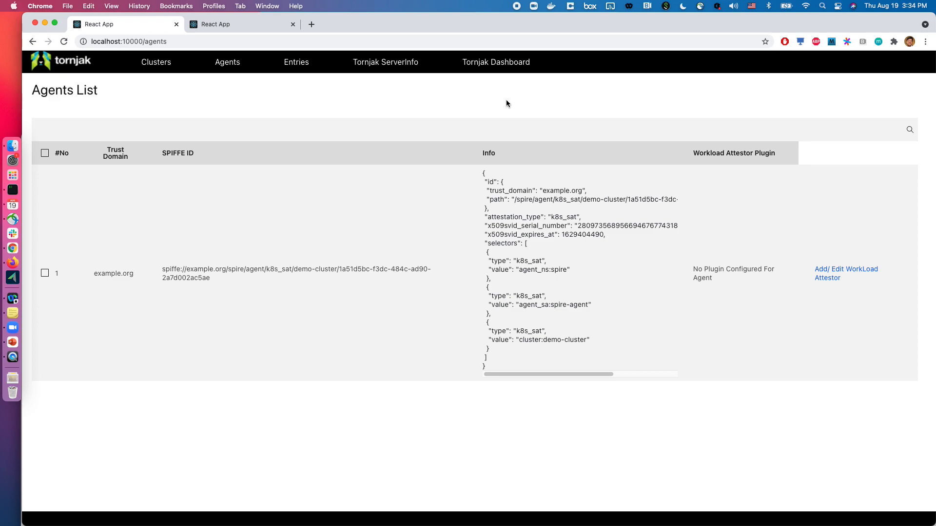
{"action": "mouse_move", "coordinate": [436, 101]}
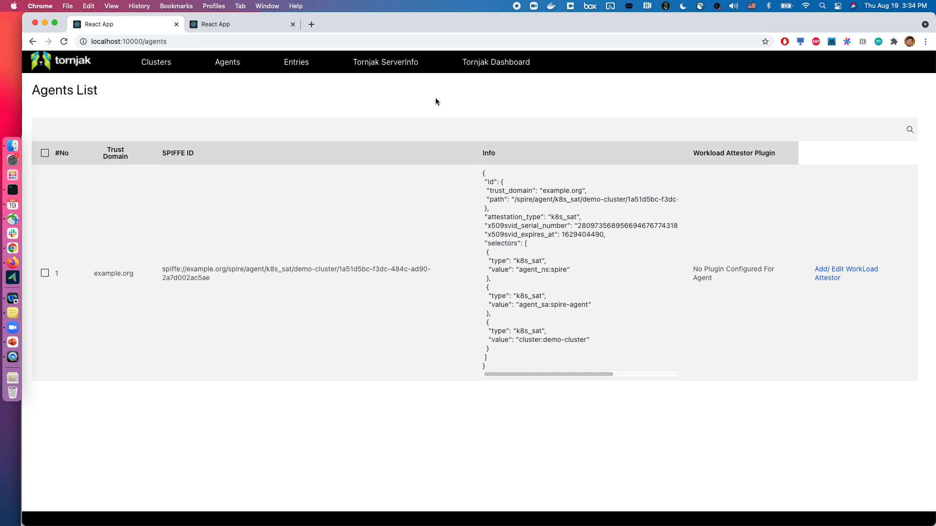
{"action": "mouse_move", "coordinate": [386, 62]}
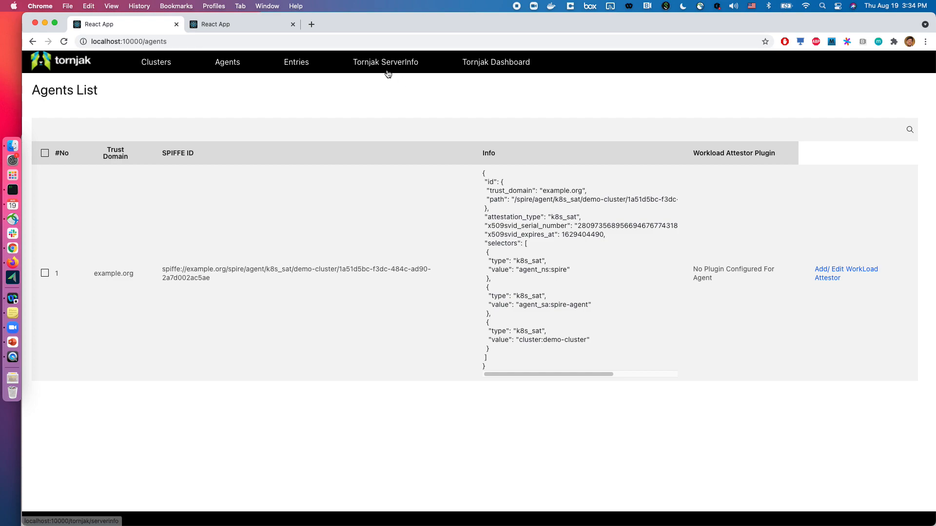
{"action": "left_click", "coordinate": [386, 61]}
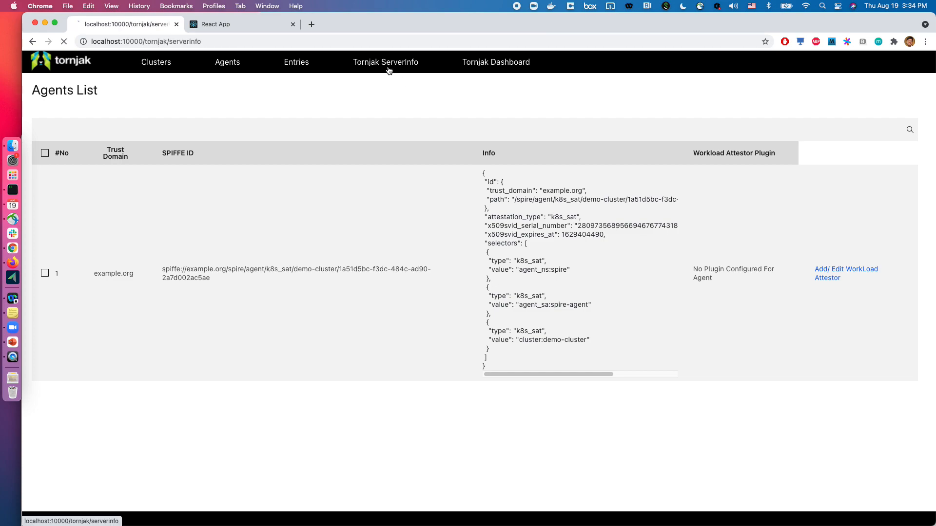
{"action": "left_click", "coordinate": [386, 61]}
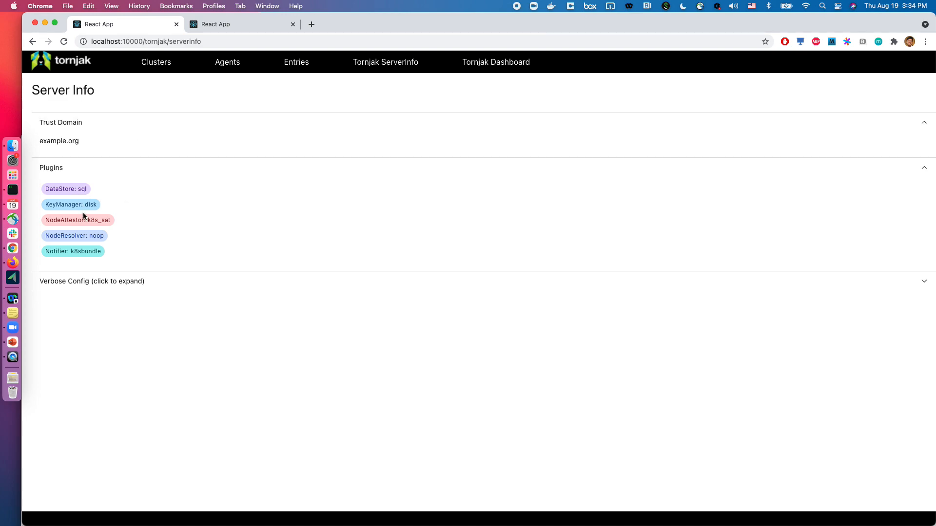
{"action": "mouse_move", "coordinate": [300, 326]}
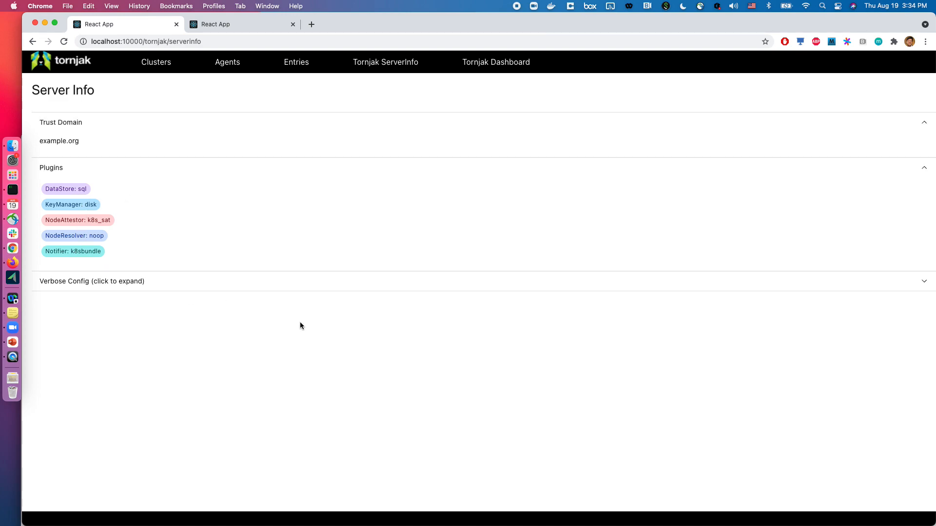
{"action": "left_click", "coordinate": [91, 281]}
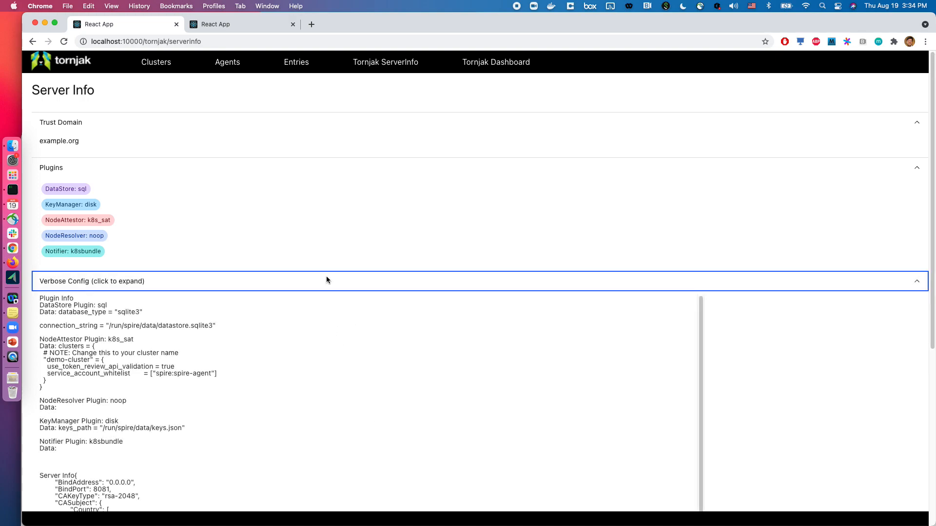
{"action": "mouse_move", "coordinate": [387, 90]}
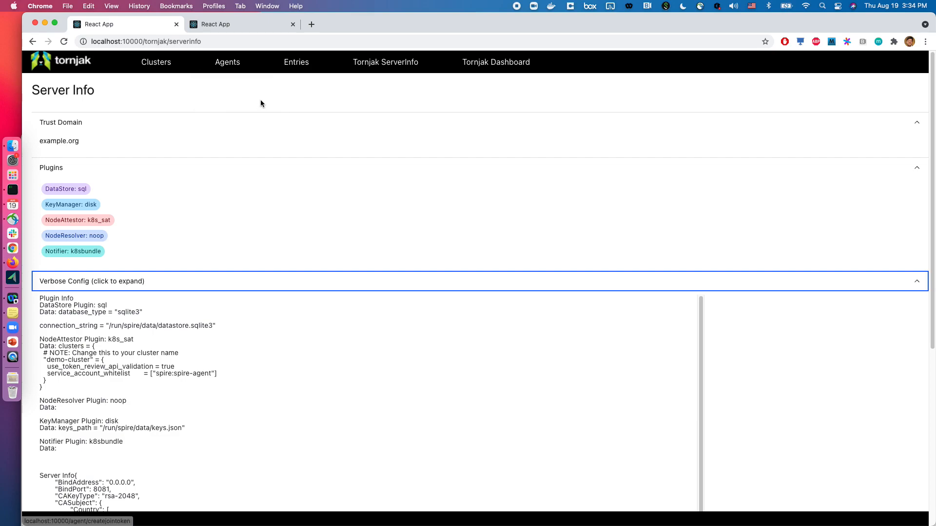
Go through the Agents List to the Entries List of registration entries
{"action": "left_click", "coordinate": [228, 61]}
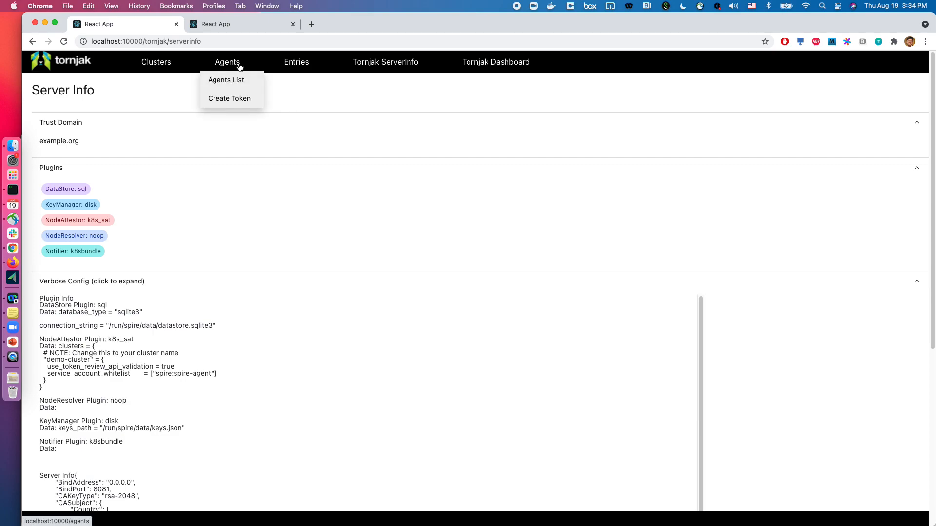
{"action": "left_click", "coordinate": [226, 80]}
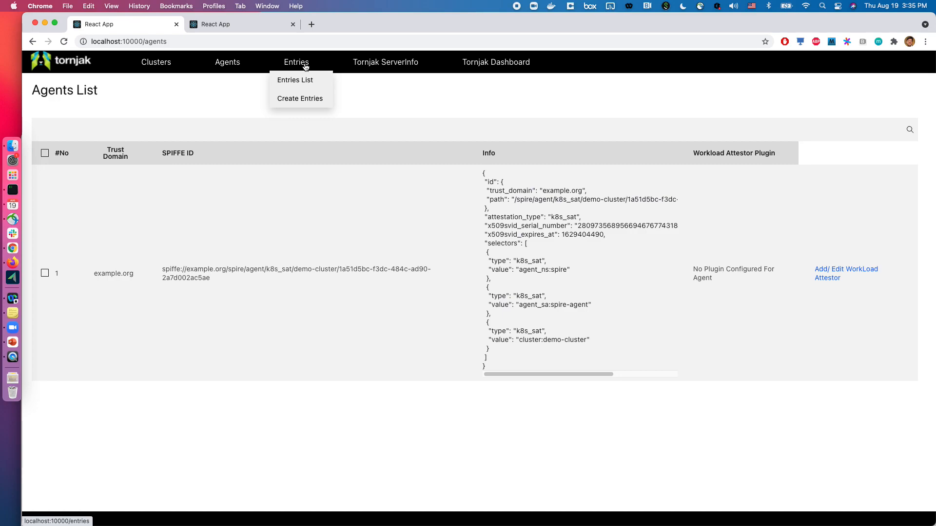
{"action": "left_click", "coordinate": [294, 79]}
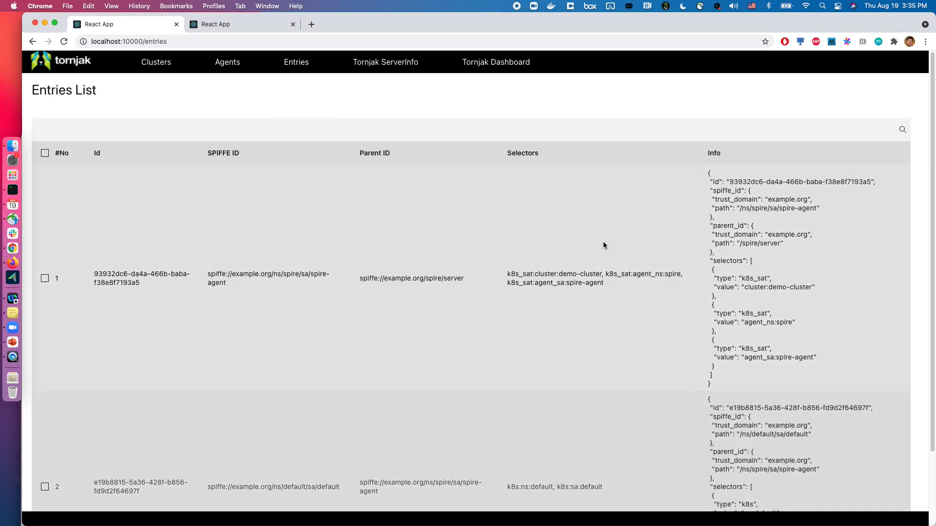
{"action": "mouse_move", "coordinate": [420, 125]}
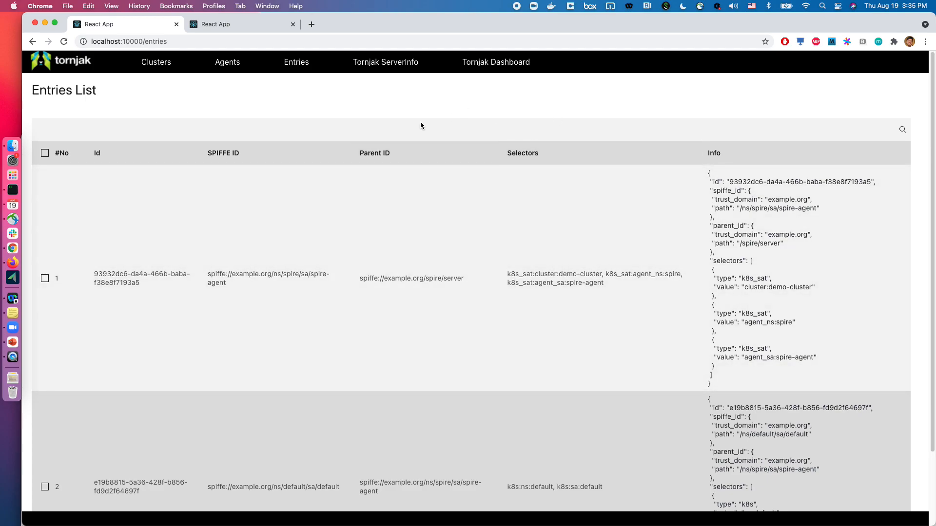
Return to the Agents List showing the example.org agent
{"action": "left_click", "coordinate": [226, 62]}
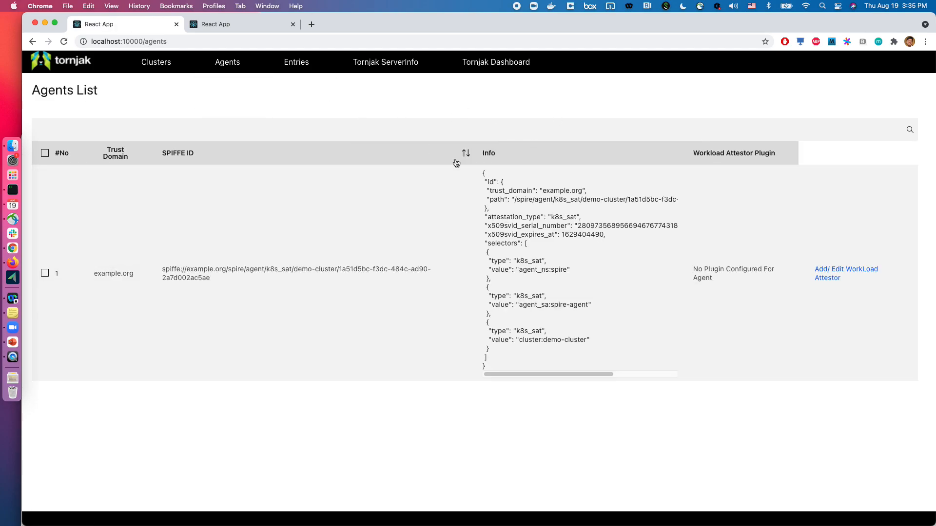
{"action": "mouse_move", "coordinate": [628, 394]}
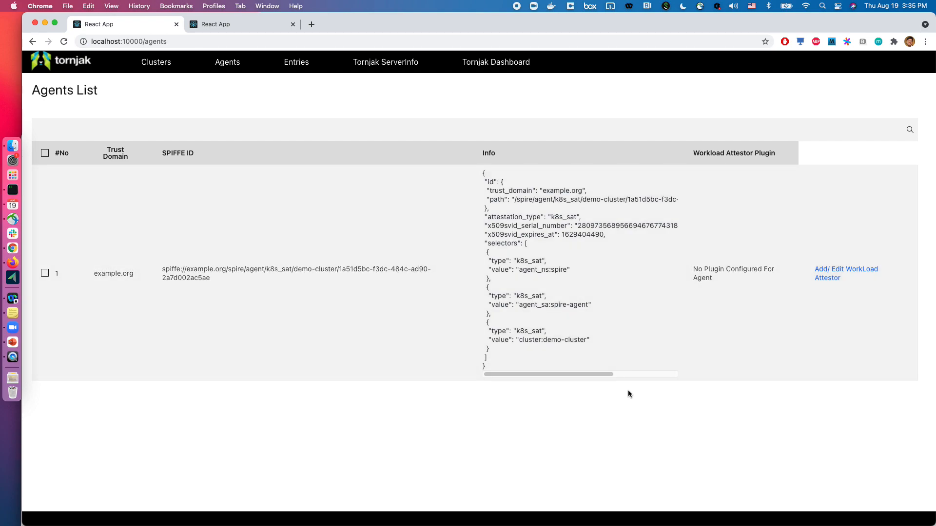
{"action": "mouse_move", "coordinate": [633, 395]}
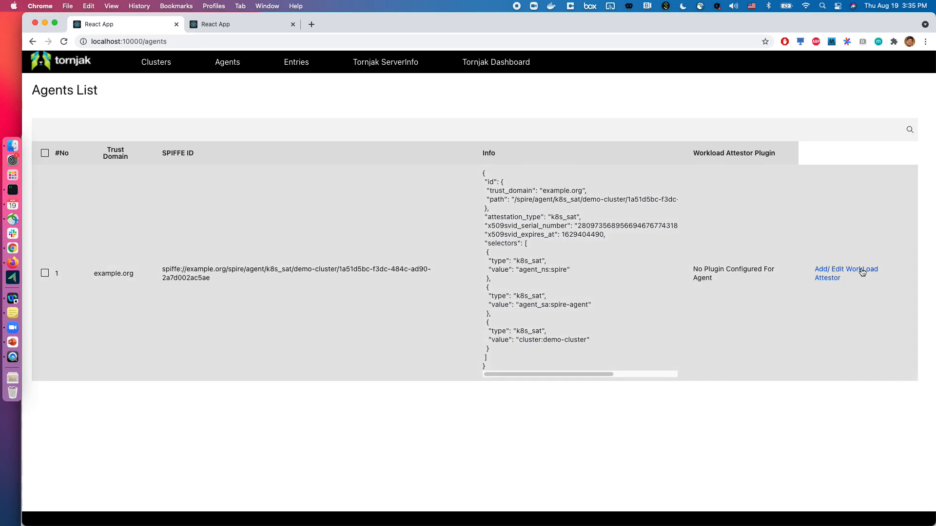
Choose Kubernetes as the example.org agent's workload attestor plugin
{"action": "left_click", "coordinate": [846, 273]}
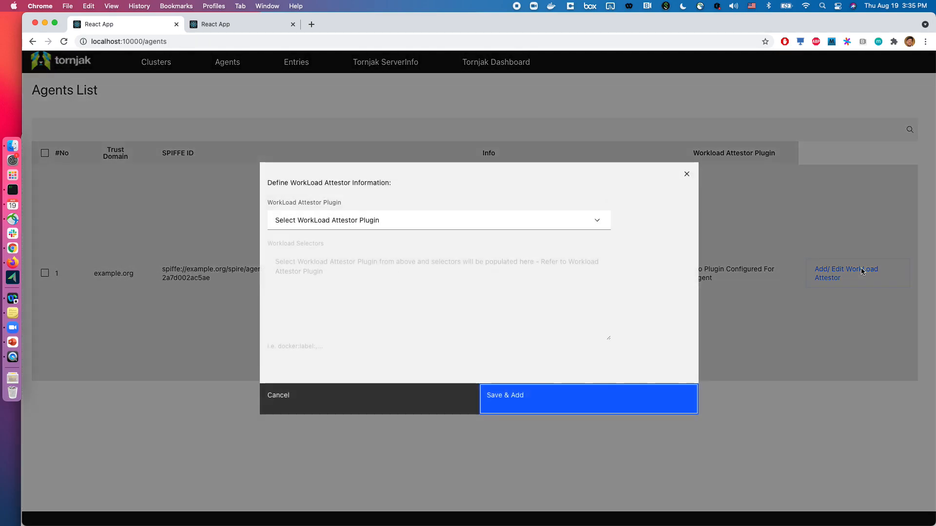
{"action": "mouse_move", "coordinate": [851, 279]}
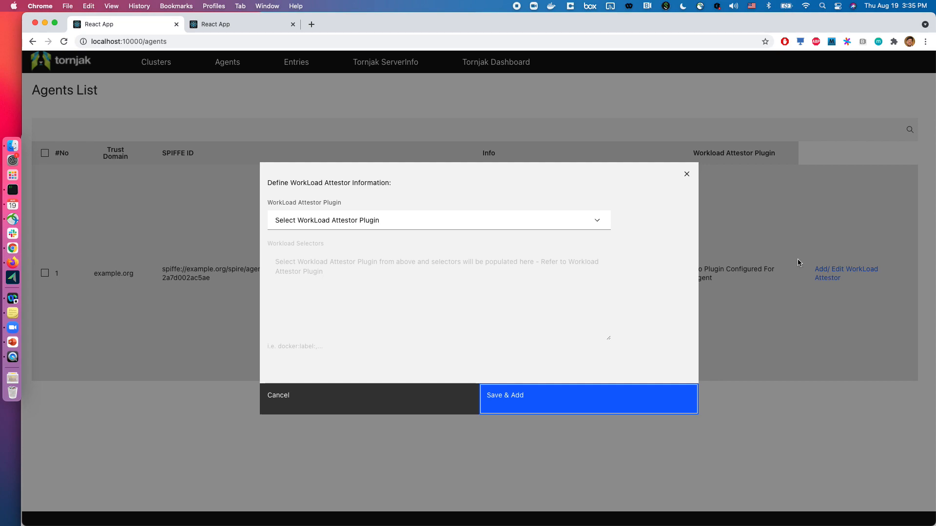
{"action": "left_click", "coordinate": [438, 220]}
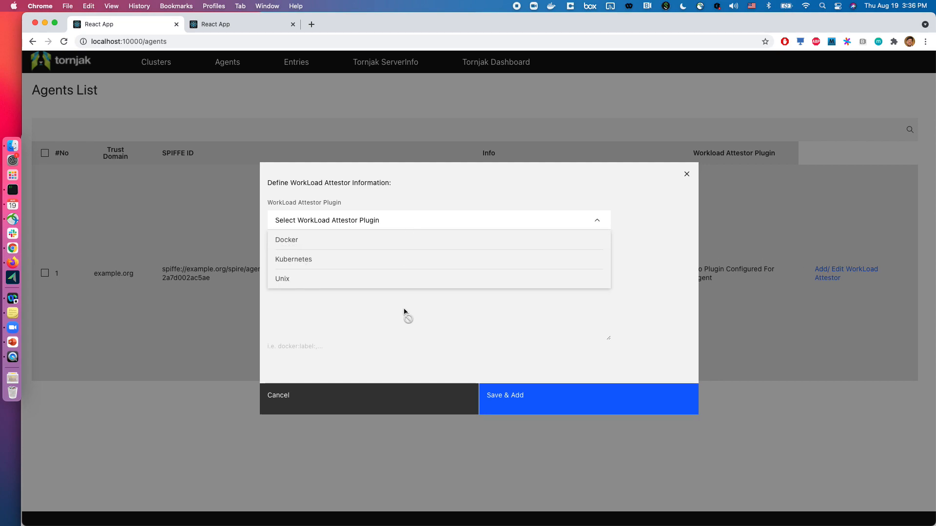
{"action": "mouse_move", "coordinate": [401, 258]}
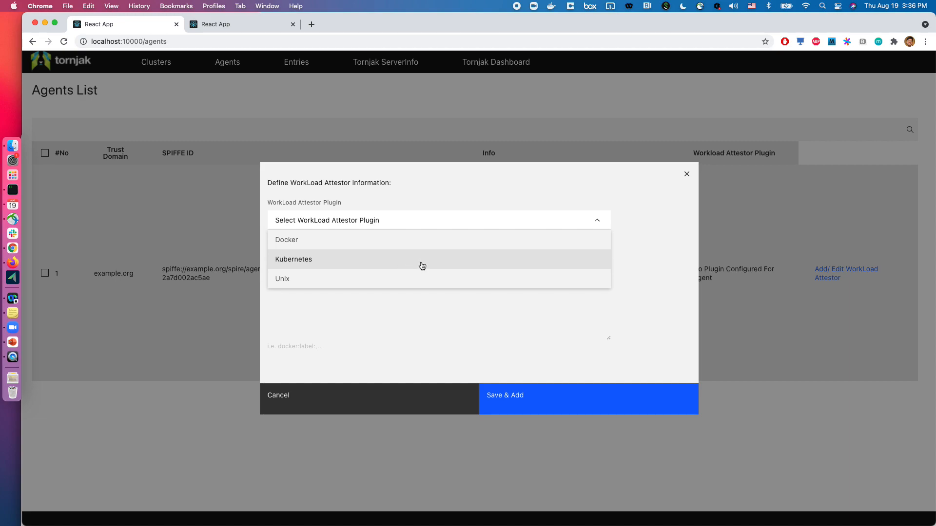
{"action": "left_click", "coordinate": [293, 259]}
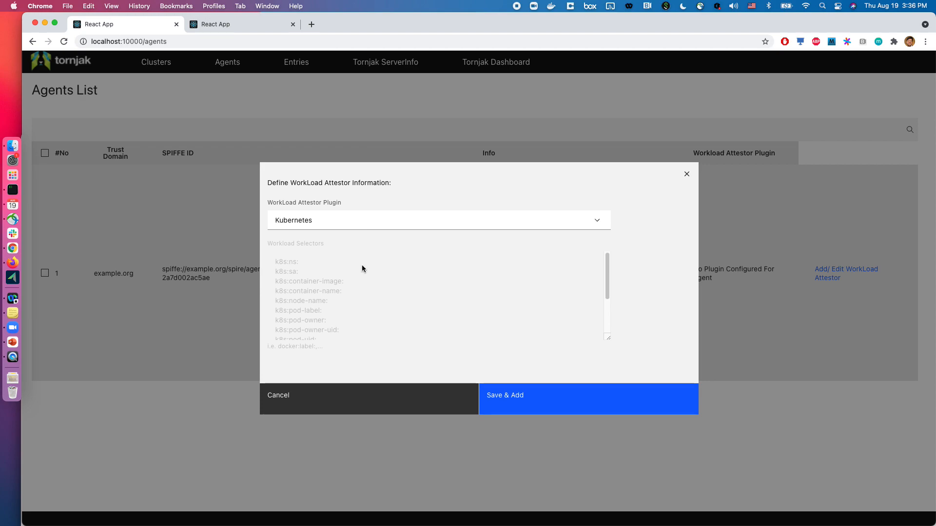
{"action": "scroll", "scroll_direction": "down", "scroll_amount": 3}
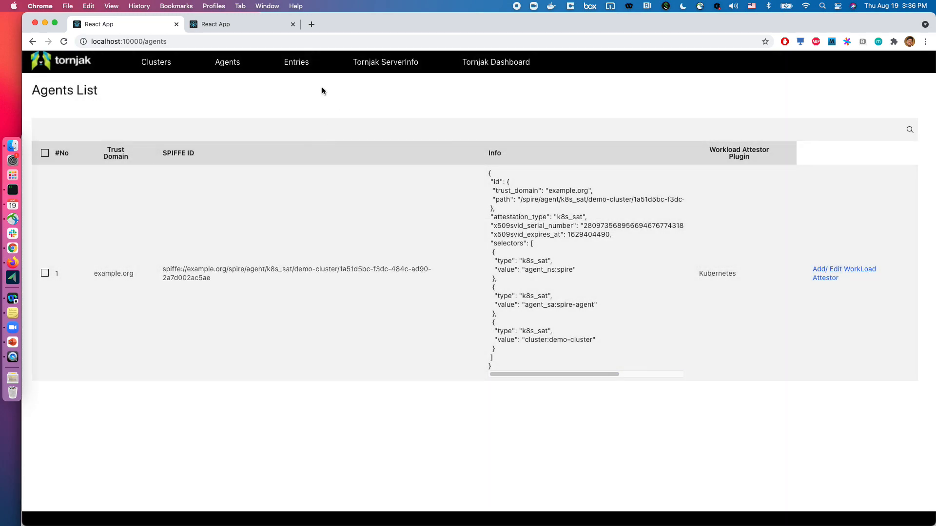
Start a new entry and list its Parent ID options
{"action": "left_click", "coordinate": [296, 62]}
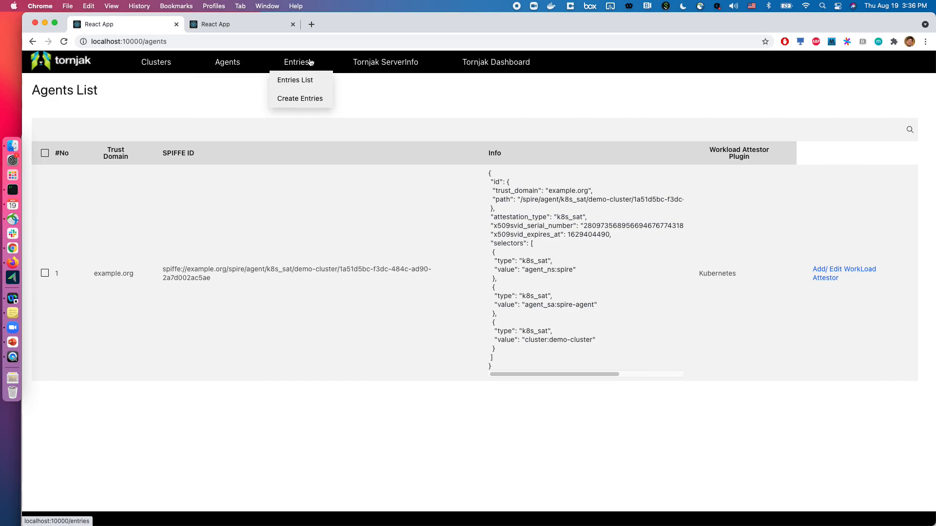
{"action": "left_click", "coordinate": [300, 98]}
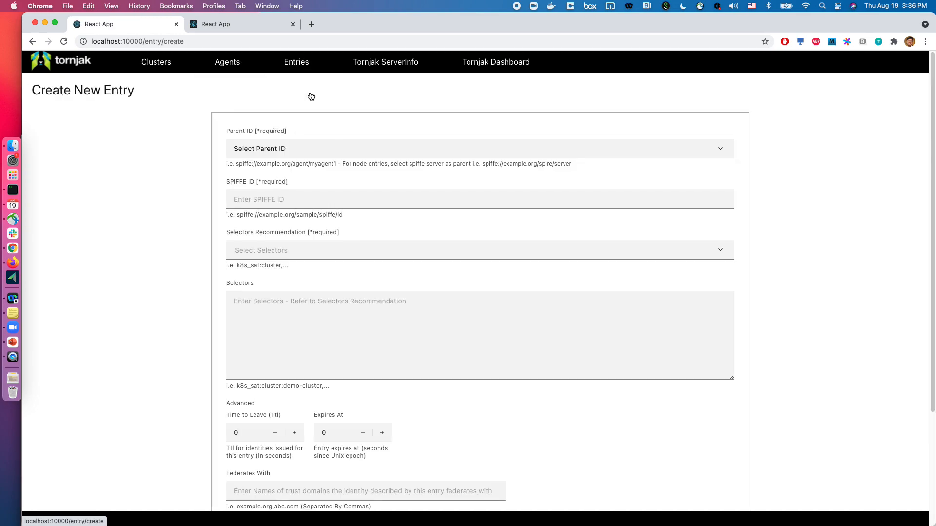
{"action": "mouse_move", "coordinate": [201, 140]}
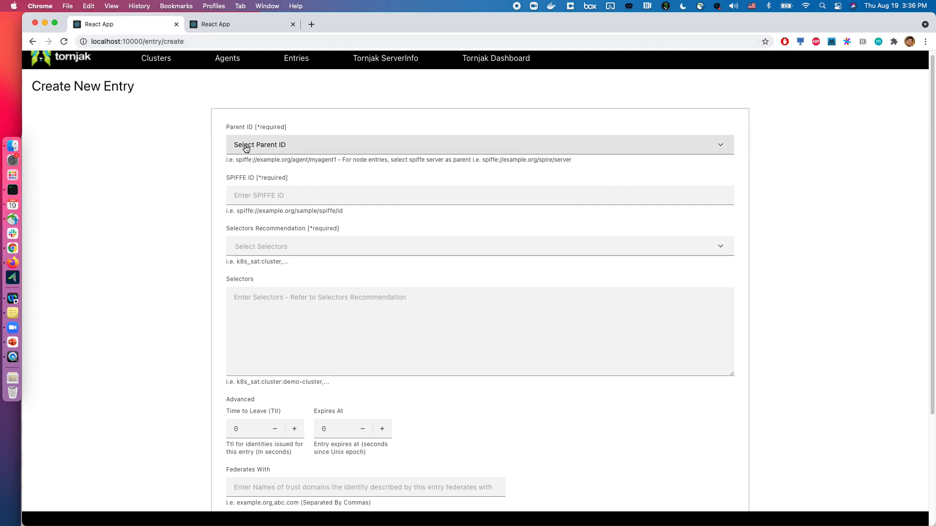
{"action": "mouse_move", "coordinate": [290, 153]}
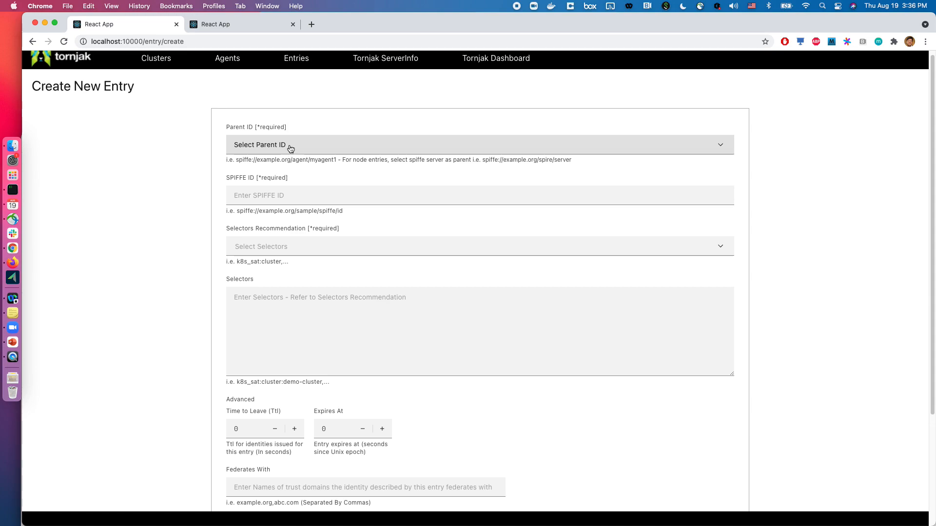
{"action": "left_click", "coordinate": [478, 144]}
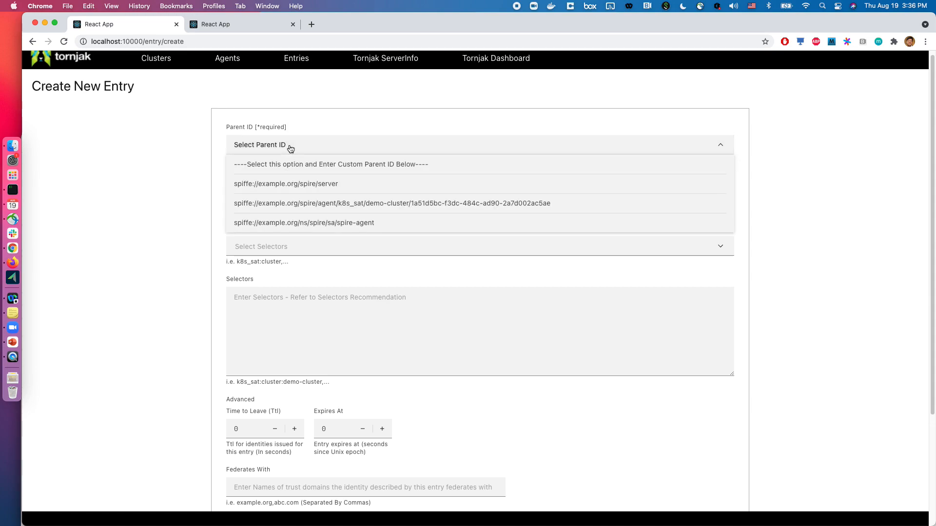
{"action": "mouse_move", "coordinate": [286, 184]}
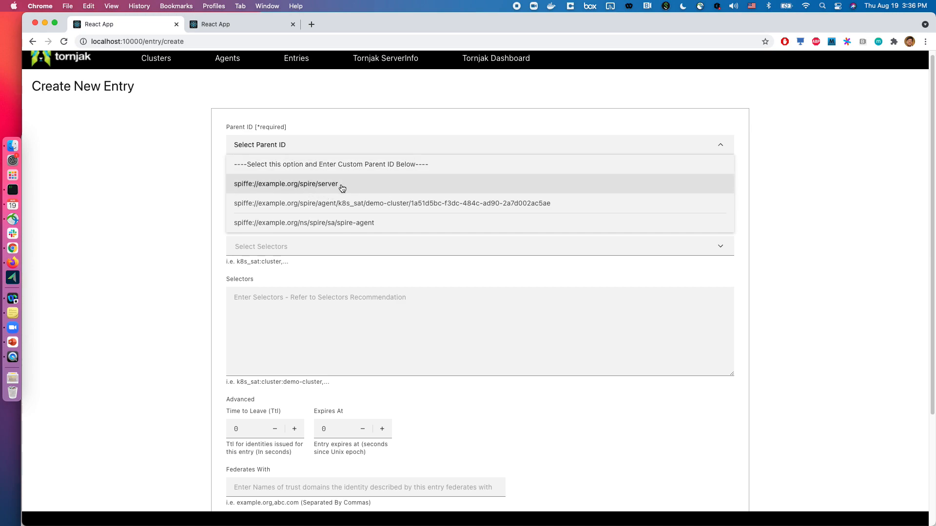
{"action": "mouse_move", "coordinate": [333, 198]}
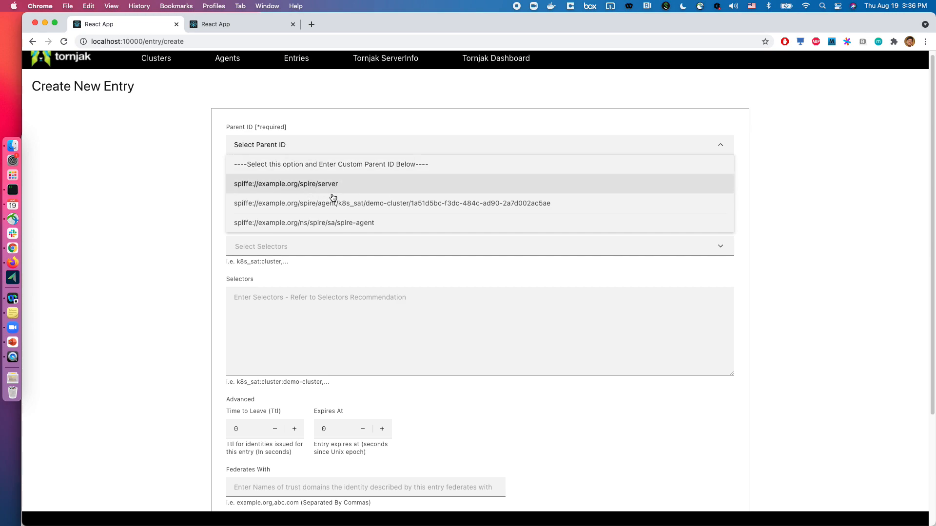
{"action": "mouse_move", "coordinate": [367, 195]}
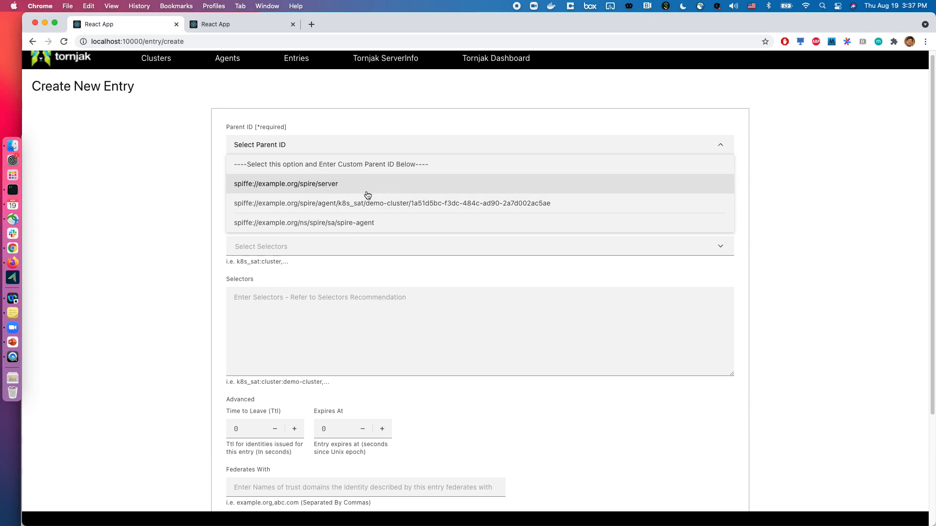
{"action": "mouse_move", "coordinate": [376, 226]}
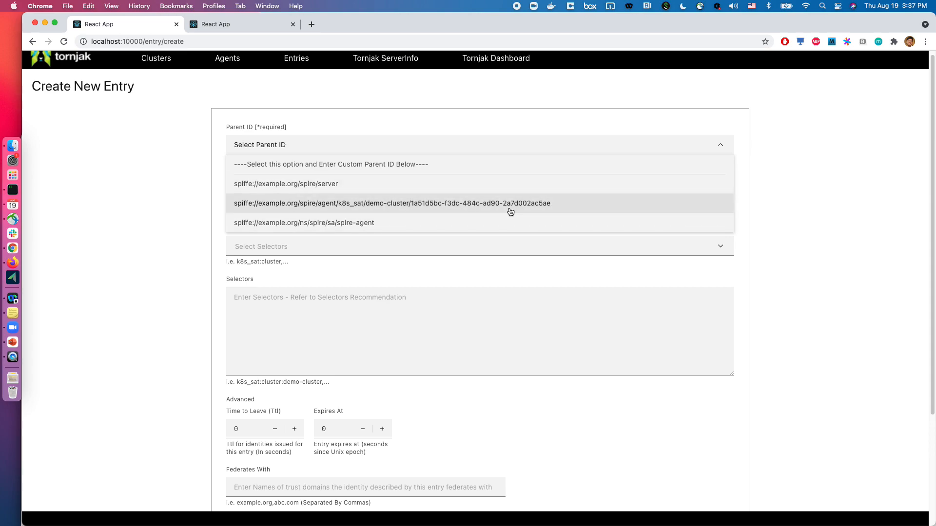
{"action": "mouse_move", "coordinate": [349, 213]}
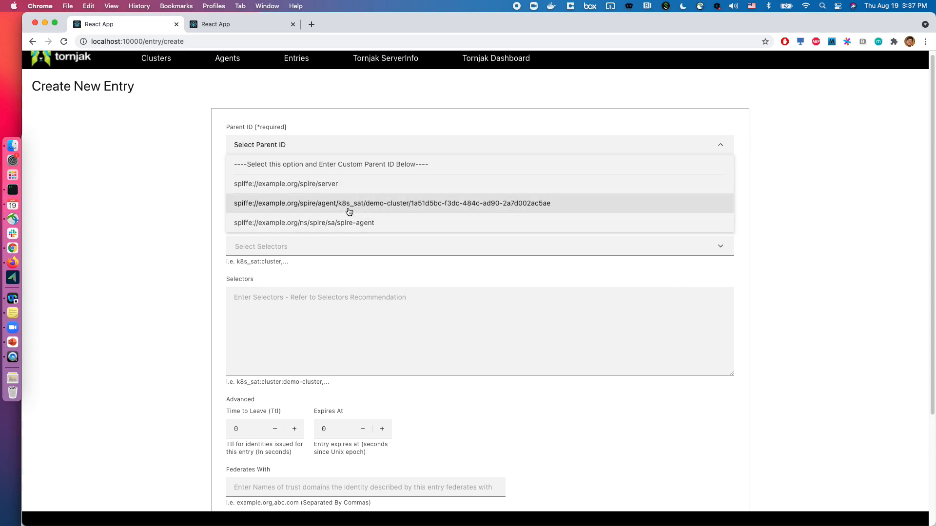
{"action": "mouse_move", "coordinate": [531, 208]}
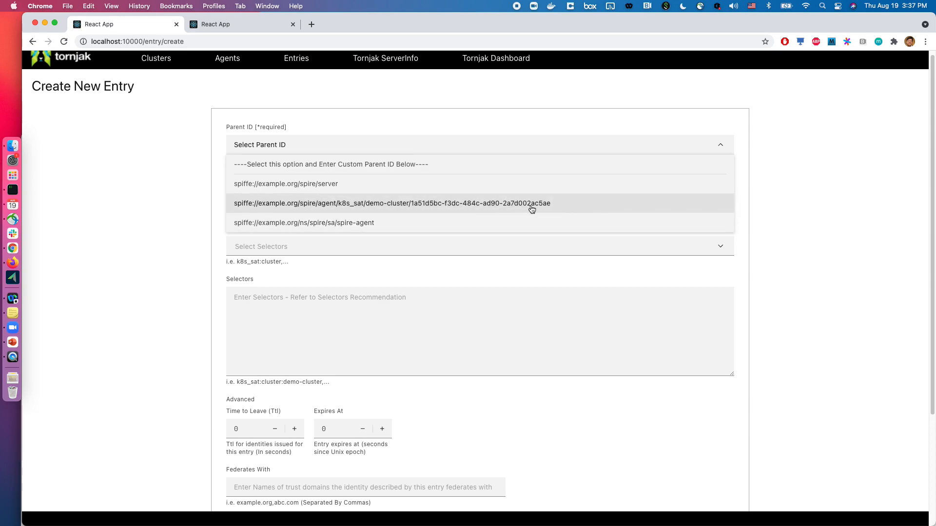
{"action": "mouse_move", "coordinate": [364, 223]}
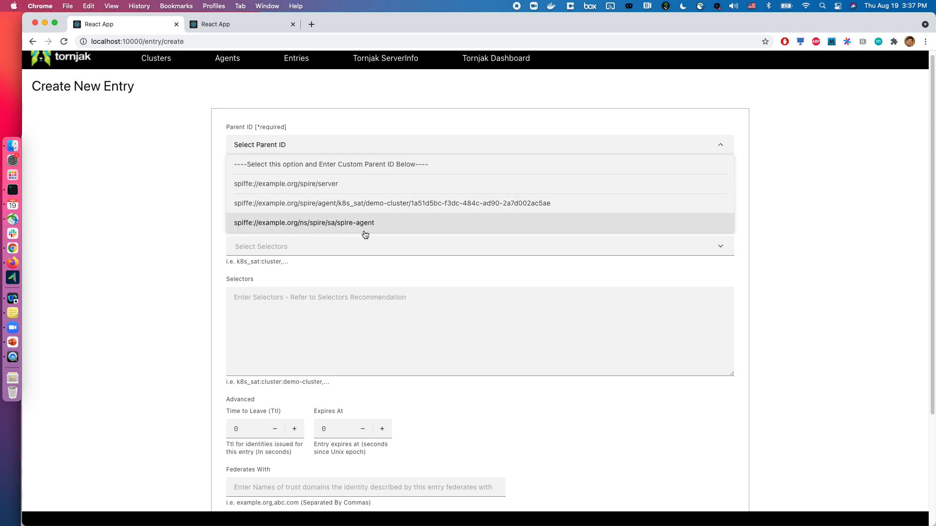
{"action": "mouse_move", "coordinate": [369, 203]}
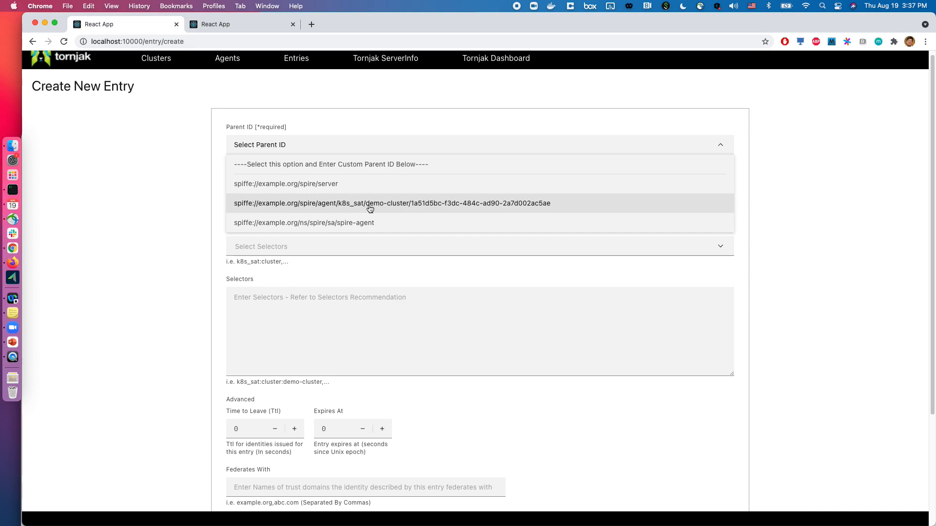
Set the demo-cluster agent as parent with SPIFFE ID newidentity
{"action": "left_click", "coordinate": [392, 203]}
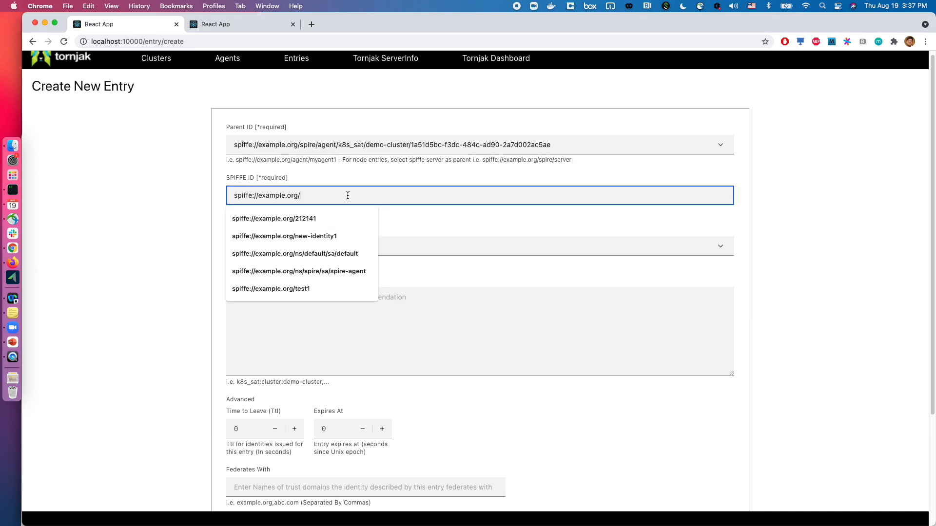
{"action": "type", "text": "newidentity"}
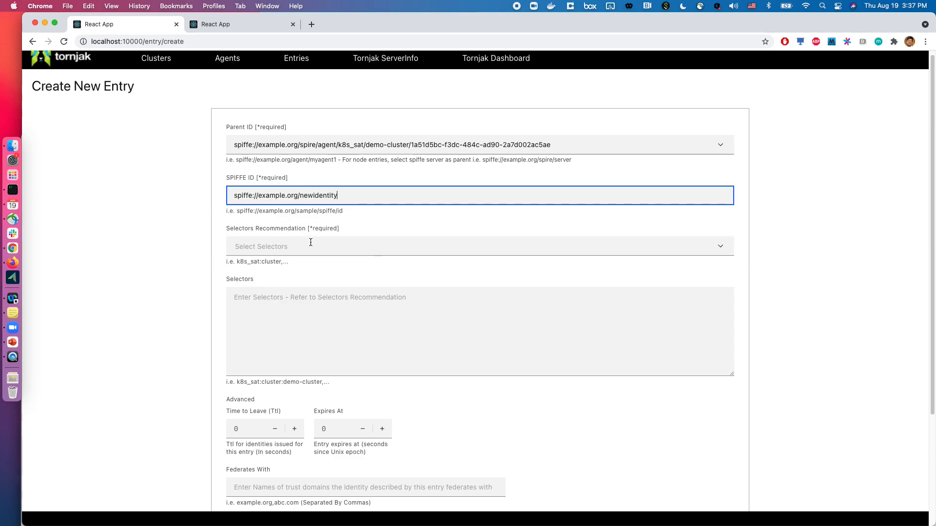
{"action": "left_click", "coordinate": [478, 246]}
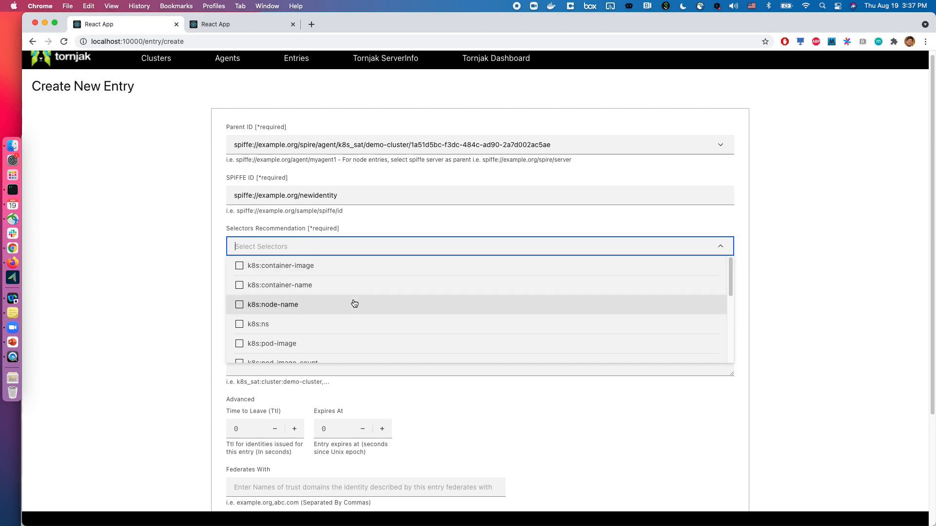
{"action": "mouse_move", "coordinate": [350, 285]}
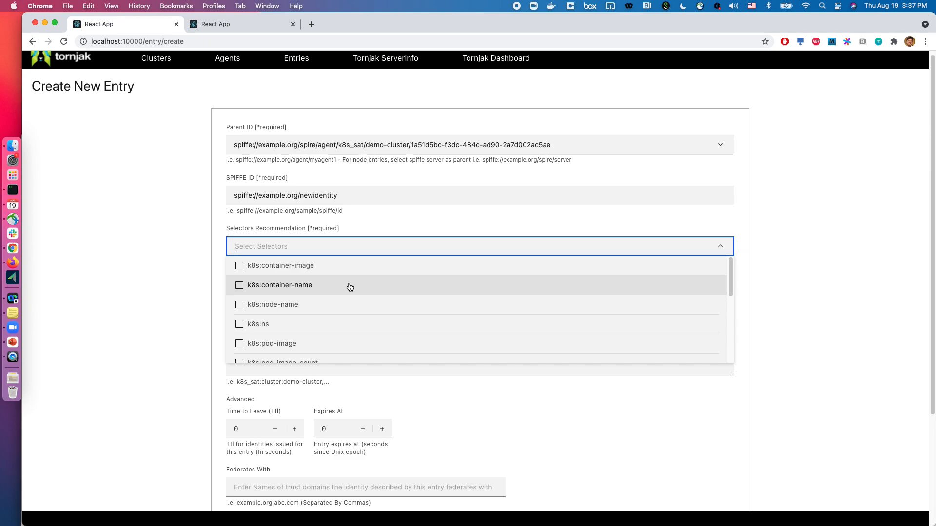
{"action": "scroll", "scroll_direction": "down", "scroll_amount": 3}
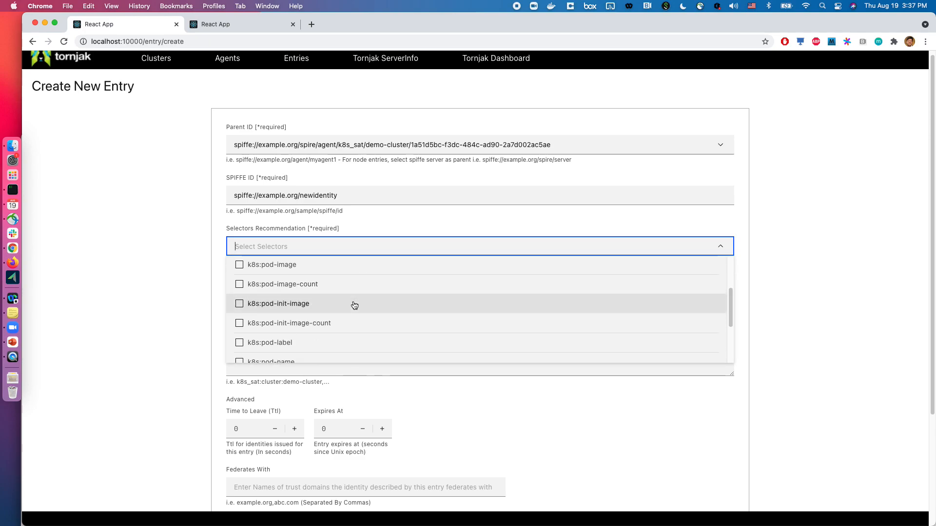
{"action": "scroll", "scroll_direction": "down", "scroll_amount": 3}
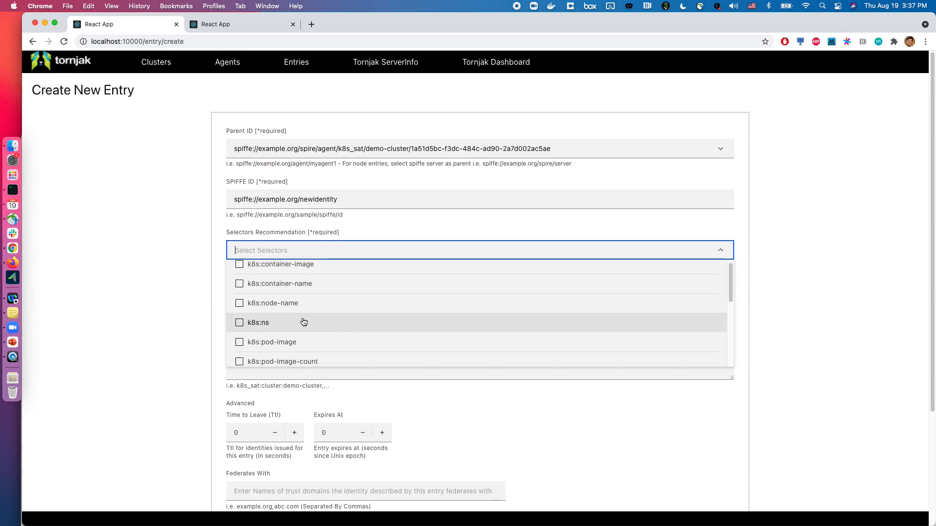
Add selectors k8s:ns:default and k8s:container-name:my-pod
{"action": "left_click", "coordinate": [239, 322]}
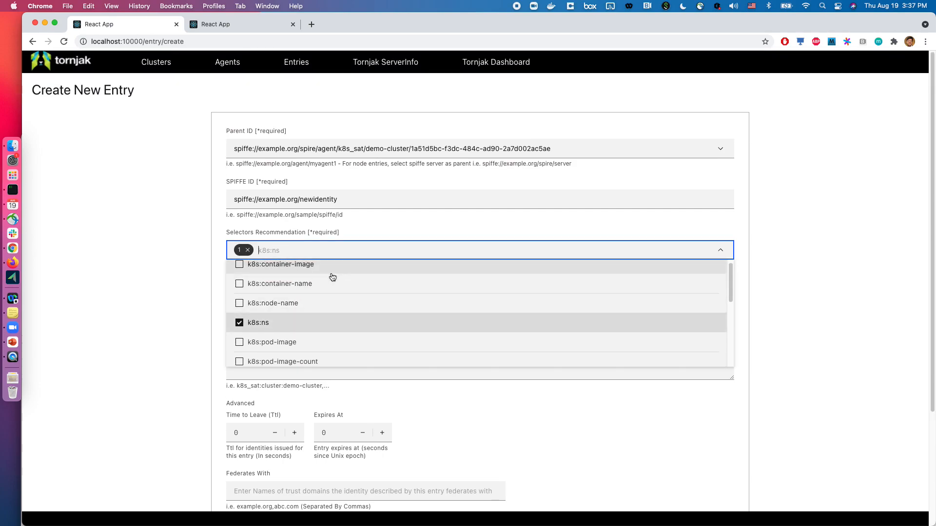
{"action": "mouse_move", "coordinate": [332, 292]}
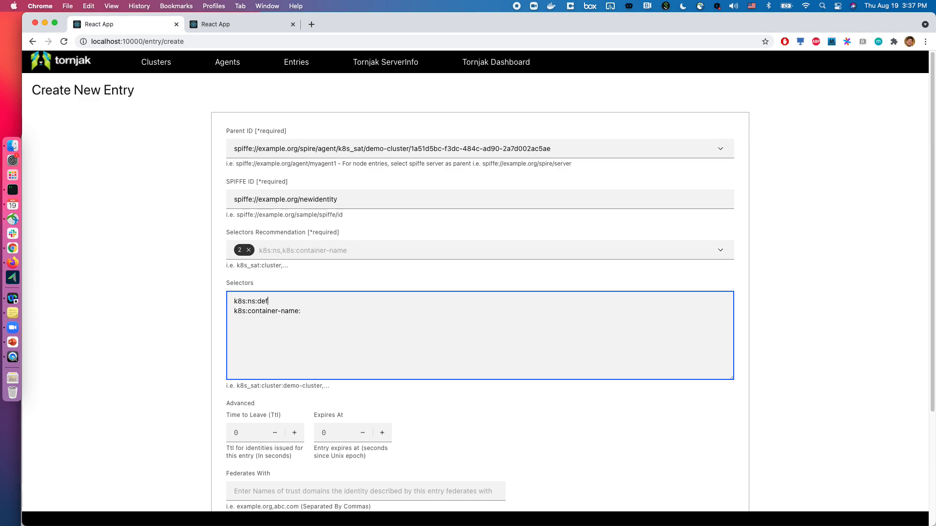
{"action": "type", "text": "ault"}
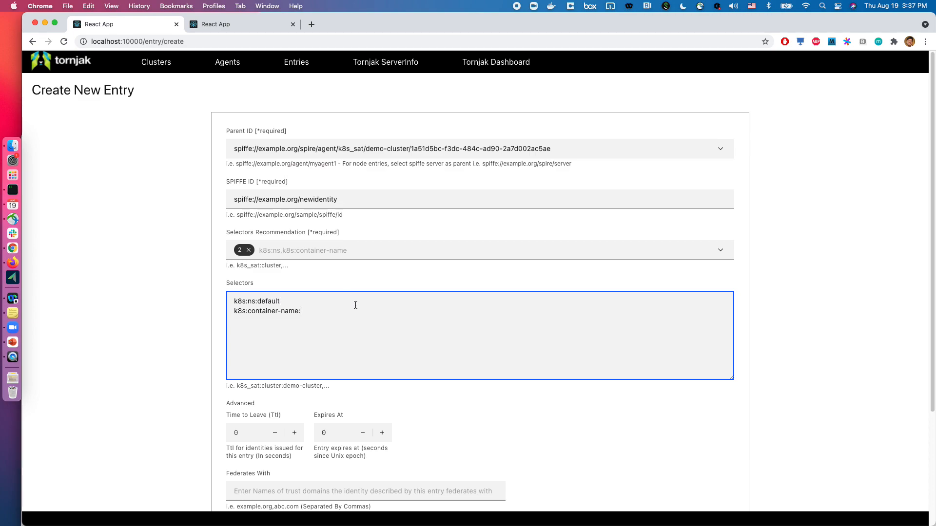
{"action": "type", "text": "my"}
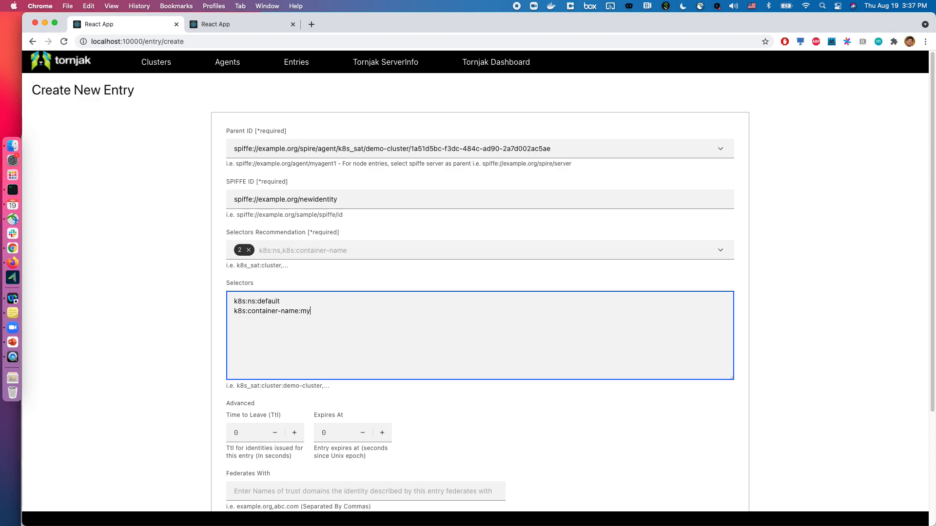
{"action": "type", "text": "-pod"}
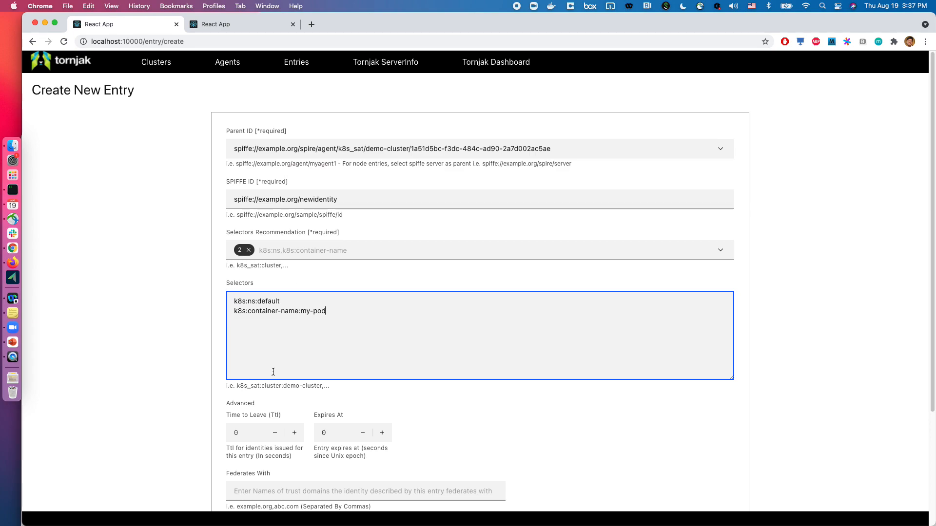
Create the entry and return to the Entries List
{"action": "scroll", "scroll_direction": "down", "scroll_amount": 3}
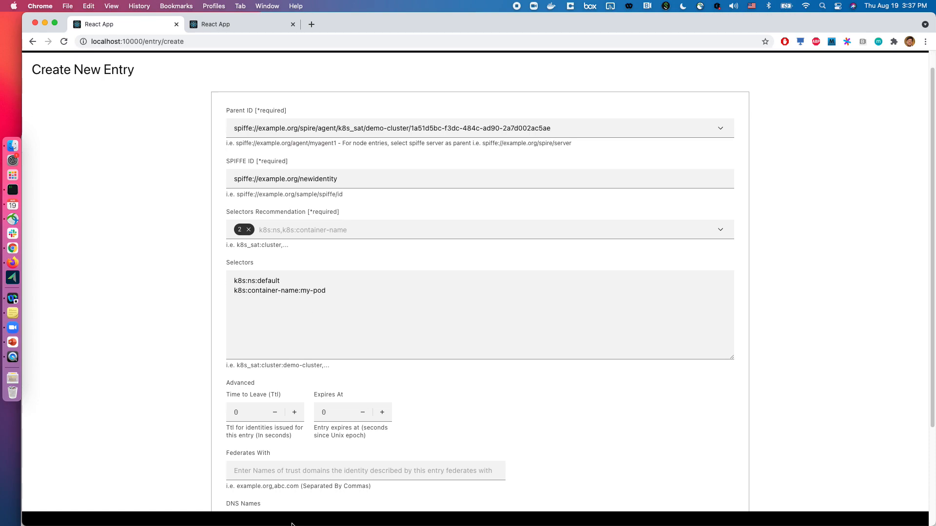
{"action": "left_click", "coordinate": [255, 474]}
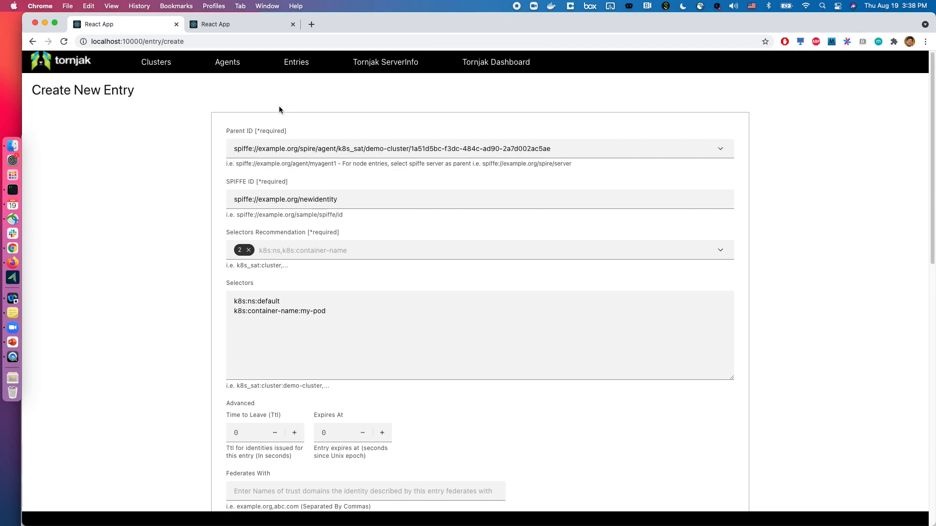
{"action": "left_click", "coordinate": [296, 62]}
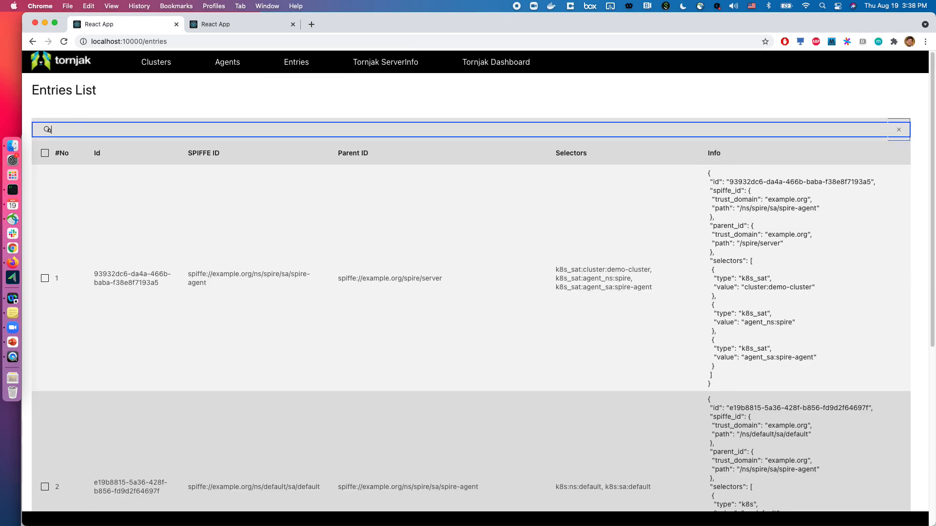
{"action": "type", "text": "newiden"}
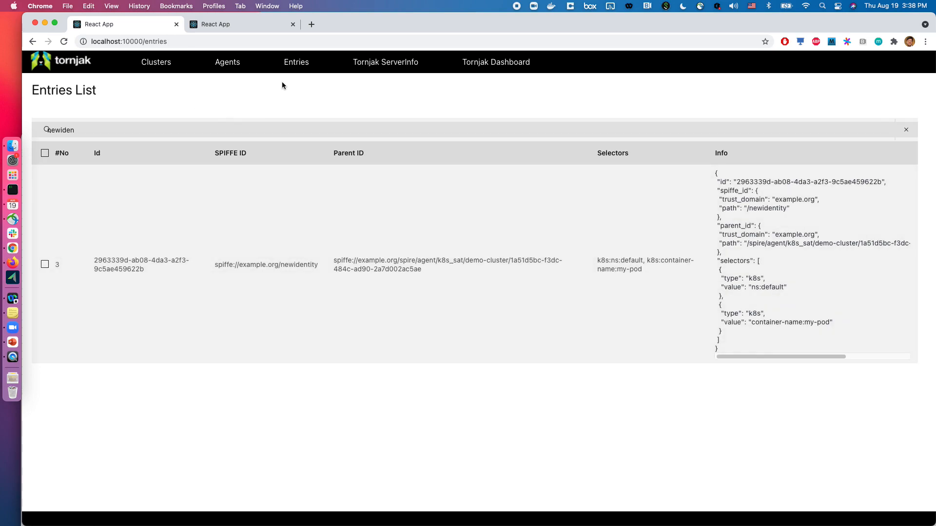
{"action": "left_click", "coordinate": [227, 61]}
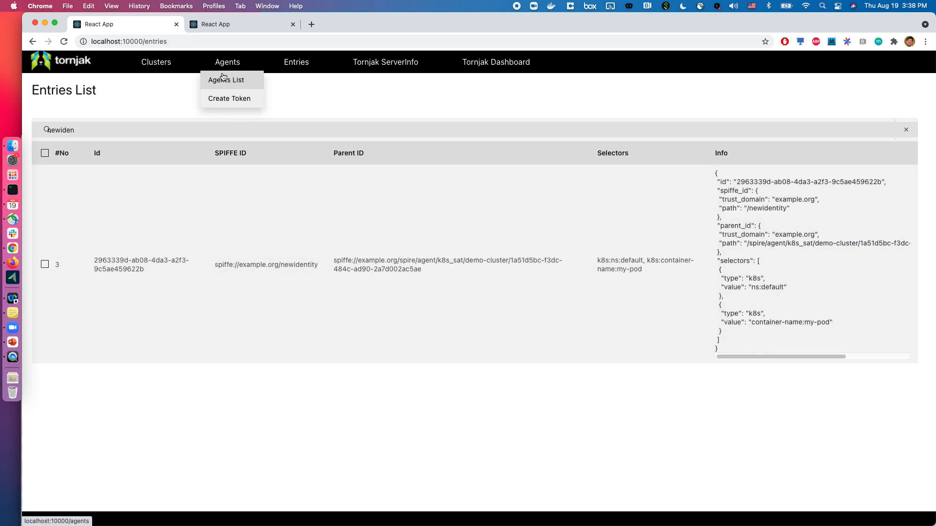
{"action": "mouse_move", "coordinate": [296, 62]}
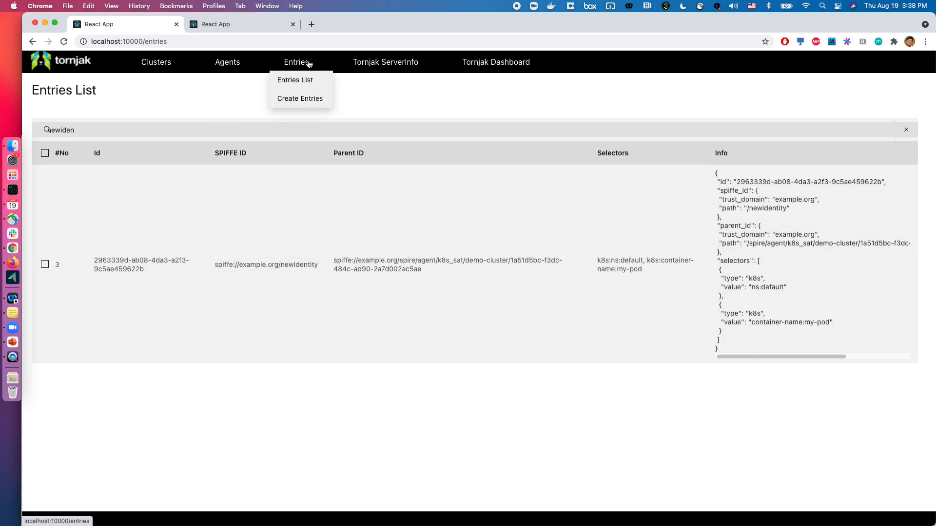
{"action": "mouse_move", "coordinate": [193, 83]}
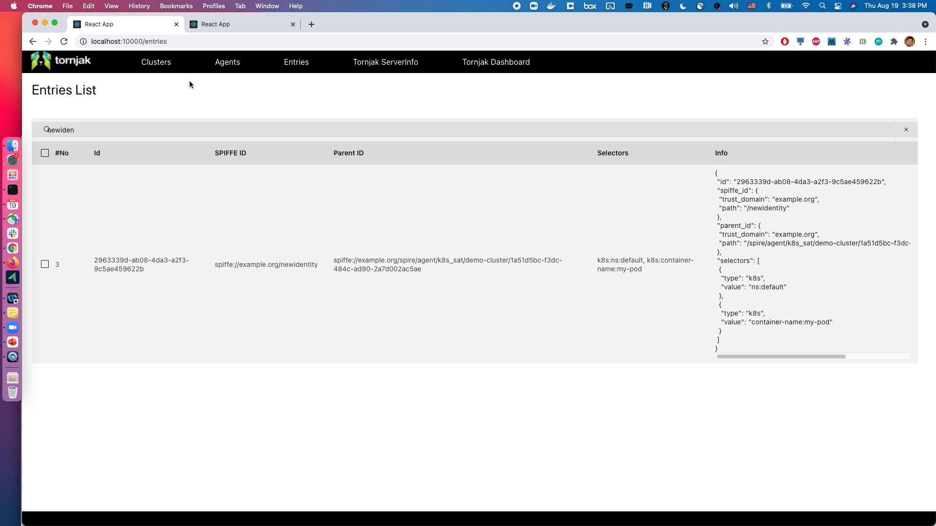
{"action": "left_click", "coordinate": [296, 62]}
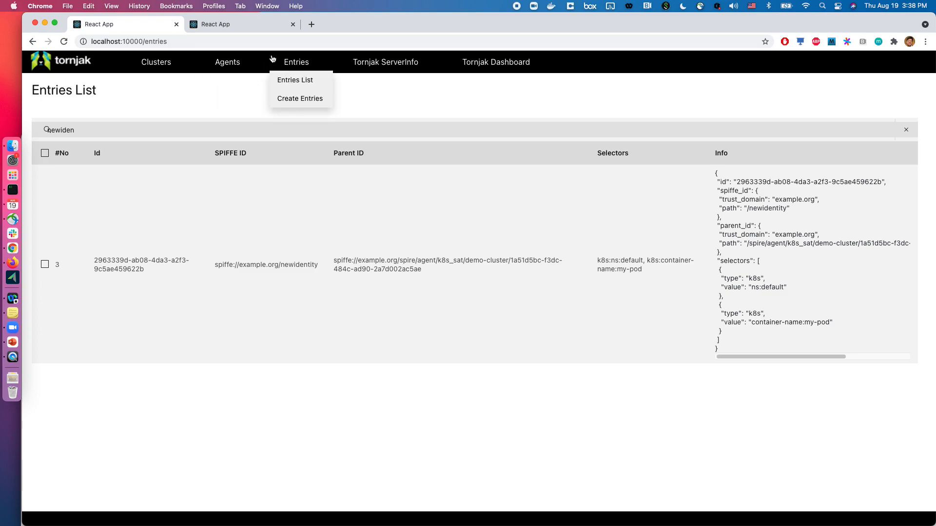
{"action": "mouse_move", "coordinate": [191, 108]}
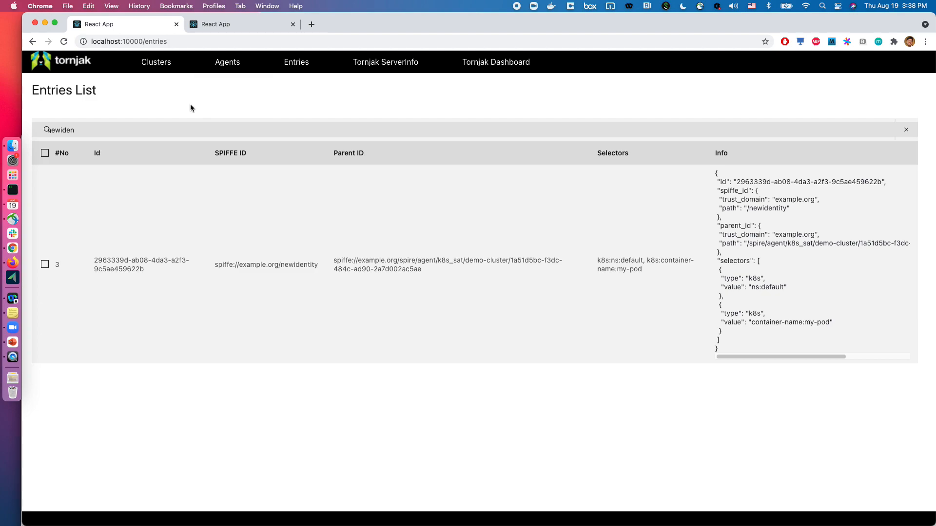
{"action": "mouse_move", "coordinate": [246, 37]}
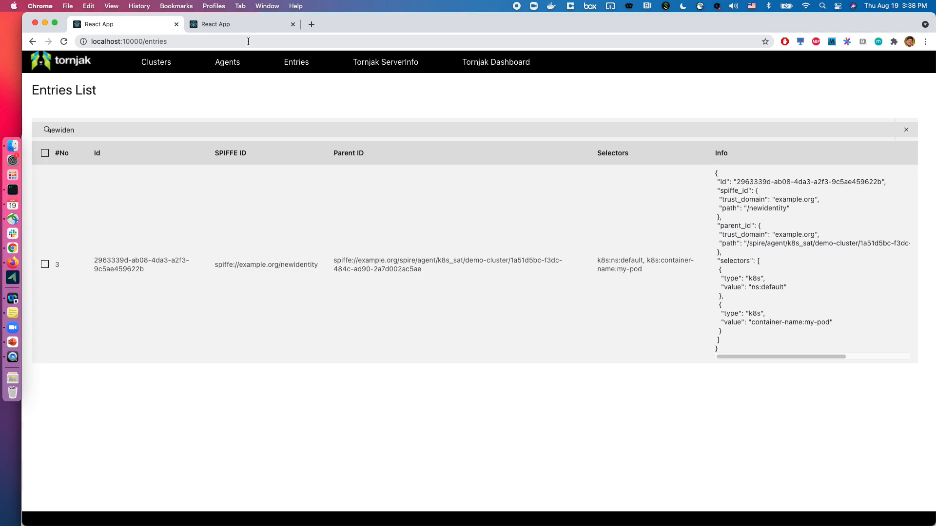
{"action": "mouse_move", "coordinate": [258, 23]}
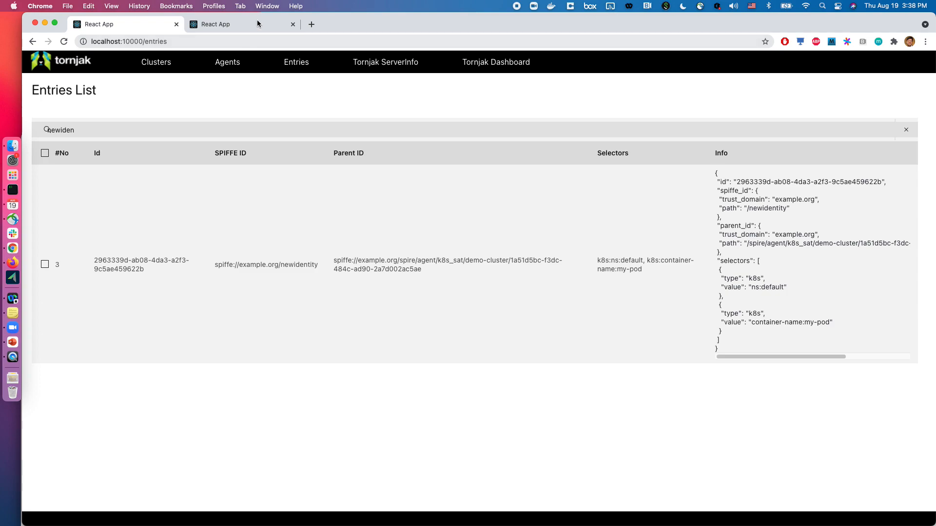
{"action": "mouse_move", "coordinate": [242, 24]}
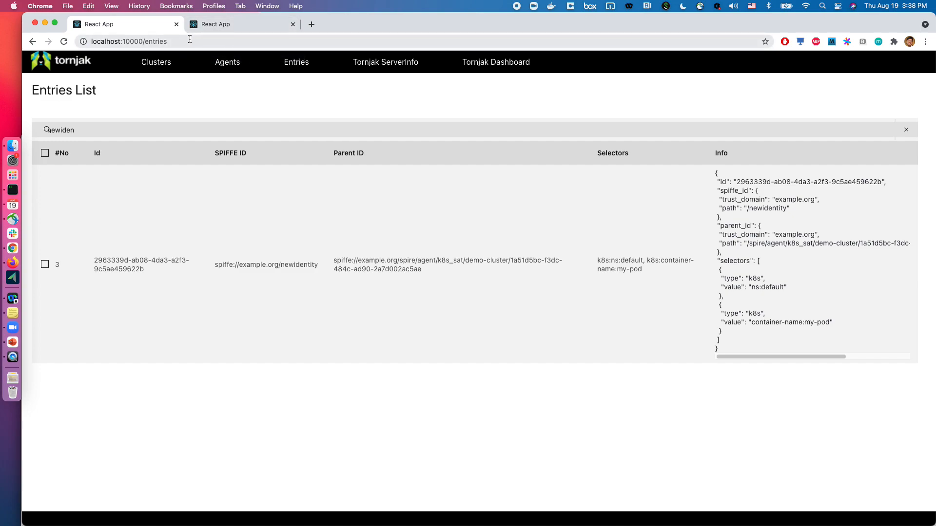
{"action": "left_click", "coordinate": [173, 41]}
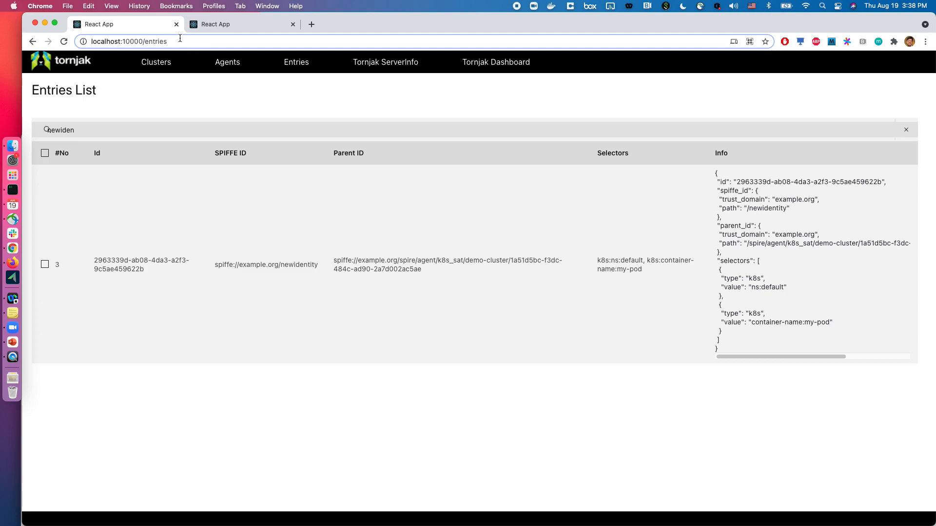
Switch to the cloud-hosted Tornjak, close the localhost tab, and open Server Info
{"action": "left_click", "coordinate": [242, 24]}
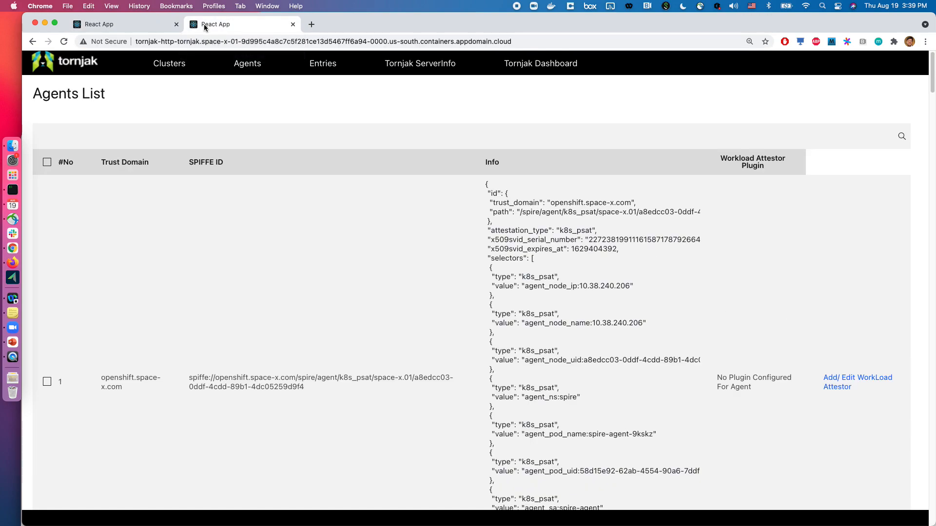
{"action": "left_click", "coordinate": [99, 24]}
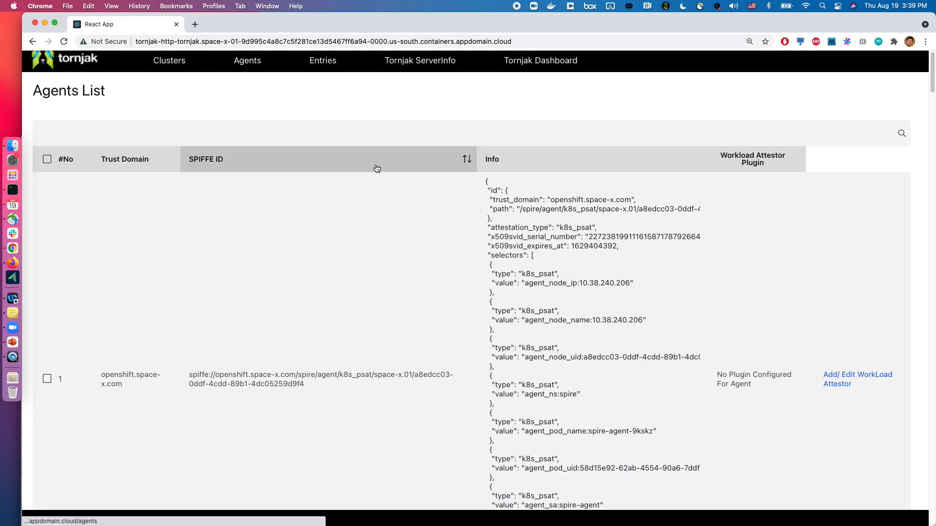
{"action": "scroll", "scroll_direction": "down", "scroll_amount": 3}
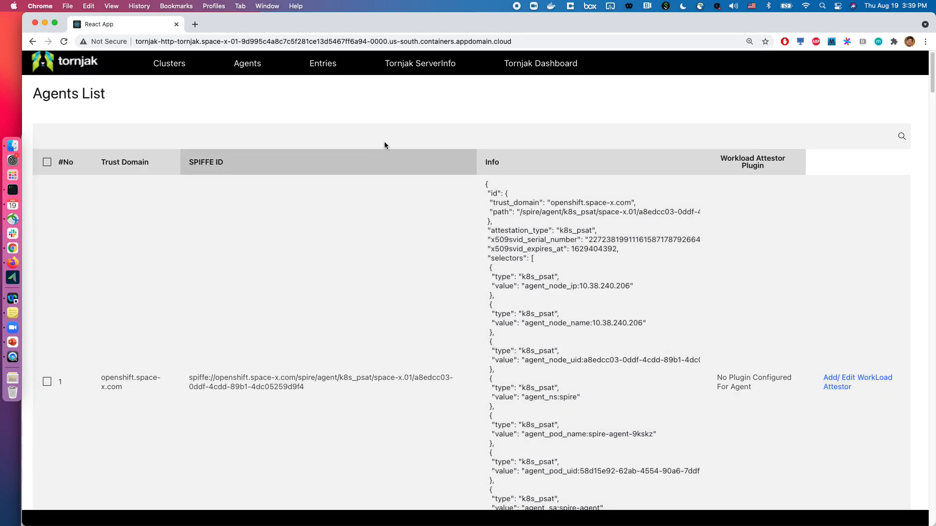
{"action": "left_click", "coordinate": [420, 63]}
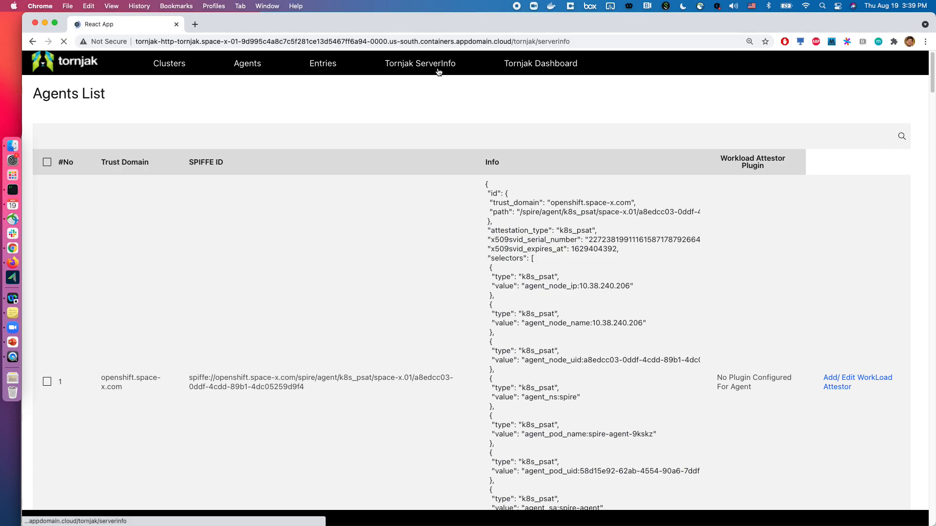
Expand and scroll the cloud server's verbose config, then return to Agents List
{"action": "left_click", "coordinate": [420, 63]}
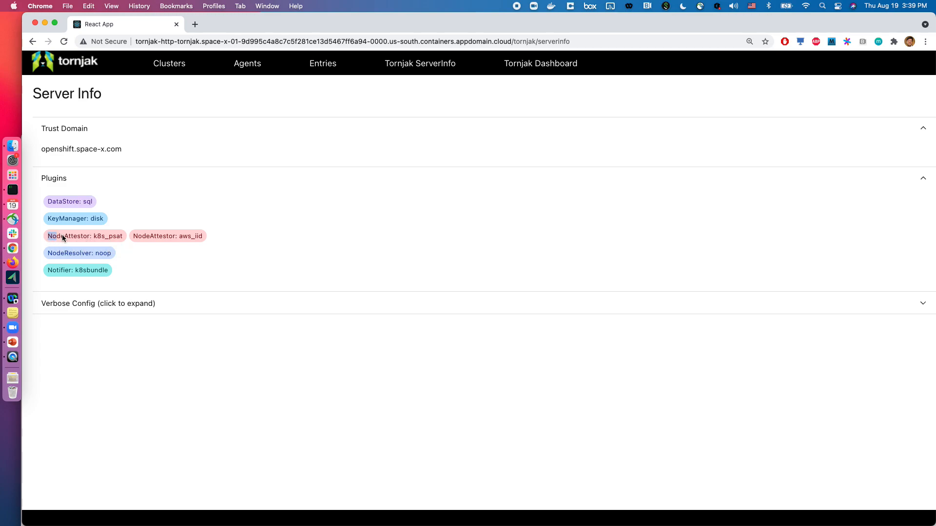
{"action": "mouse_move", "coordinate": [123, 239]}
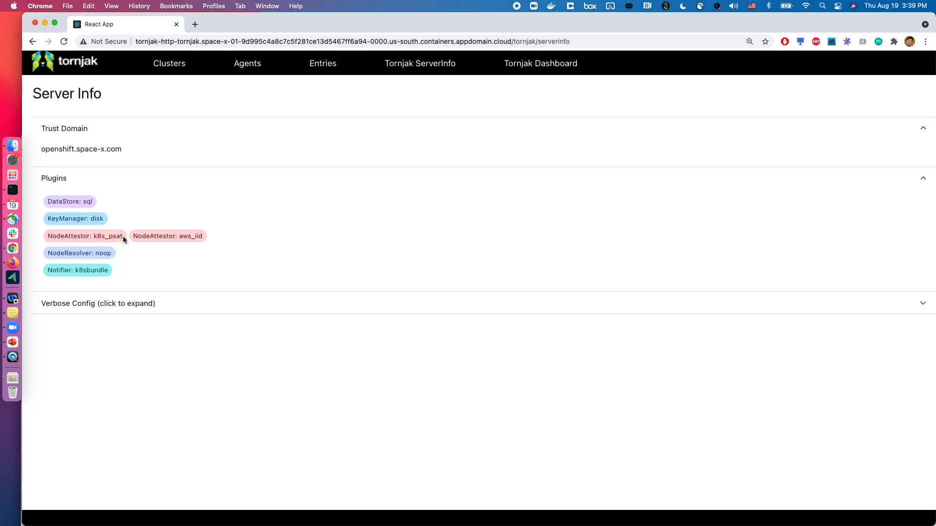
{"action": "mouse_move", "coordinate": [137, 238]}
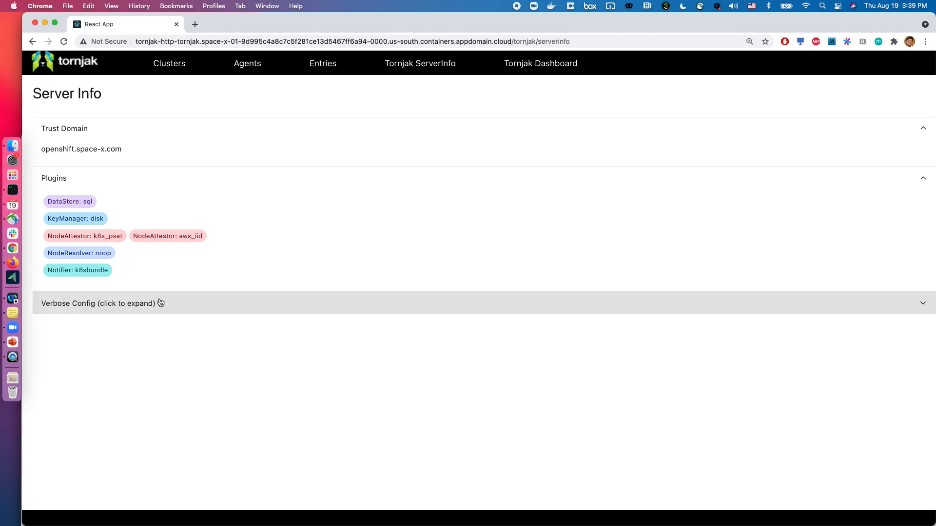
{"action": "left_click", "coordinate": [99, 303]}
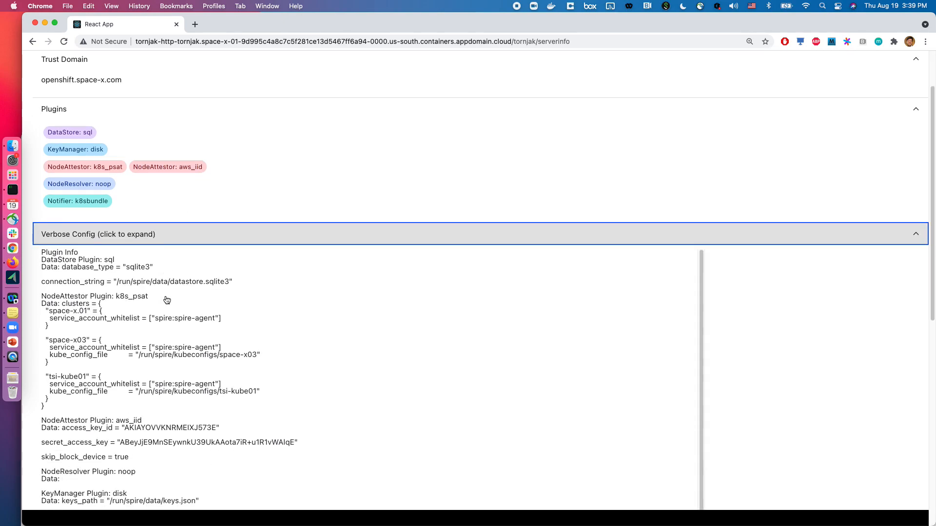
{"action": "scroll", "scroll_direction": "down", "scroll_amount": 3}
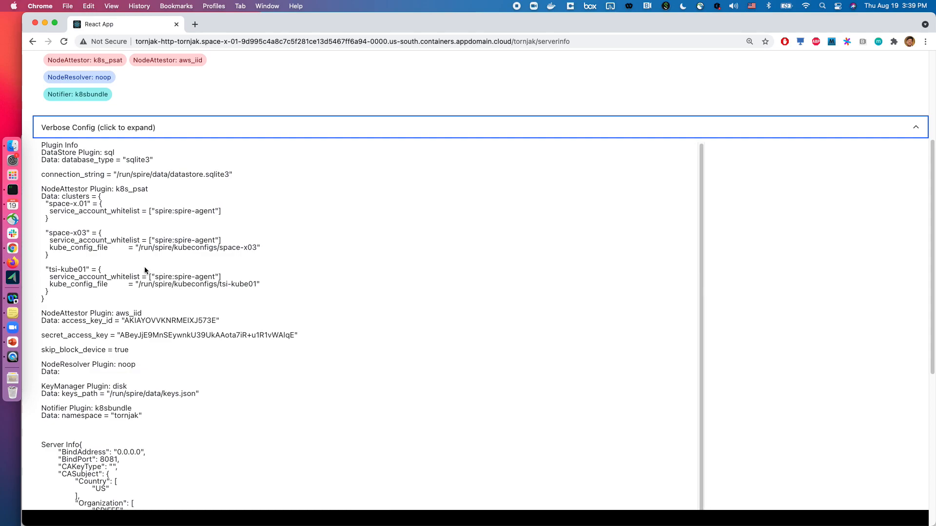
{"action": "mouse_move", "coordinate": [36, 203]}
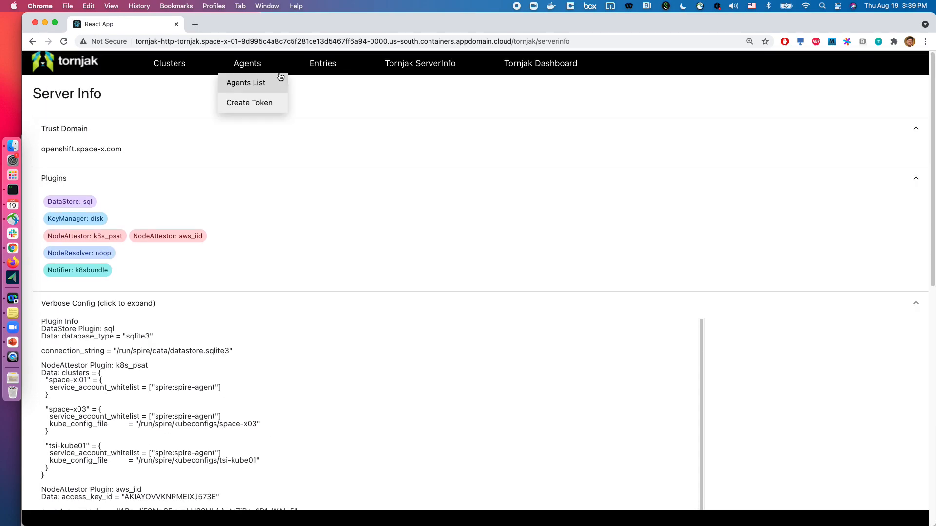
{"action": "left_click", "coordinate": [245, 82]}
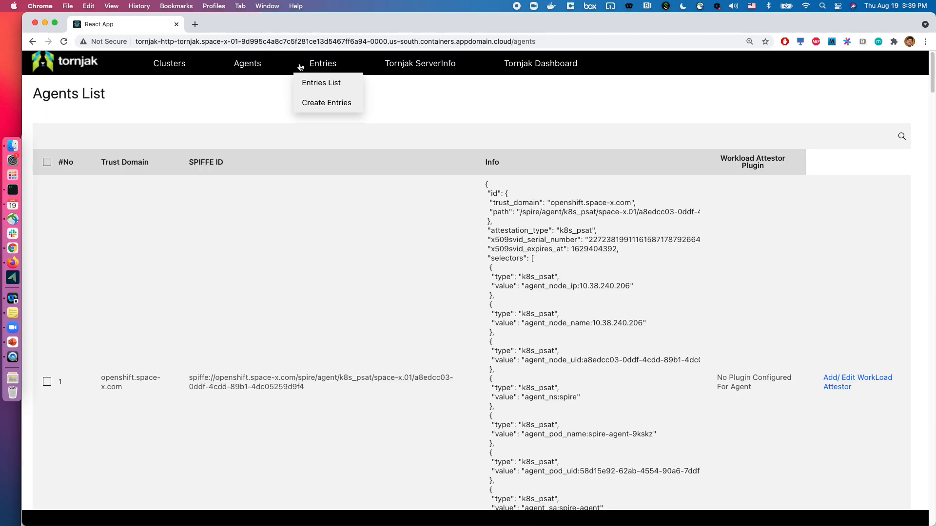
View the cloud server's Entries List, then open the Tornjak Dashboard
{"action": "left_click", "coordinate": [321, 83]}
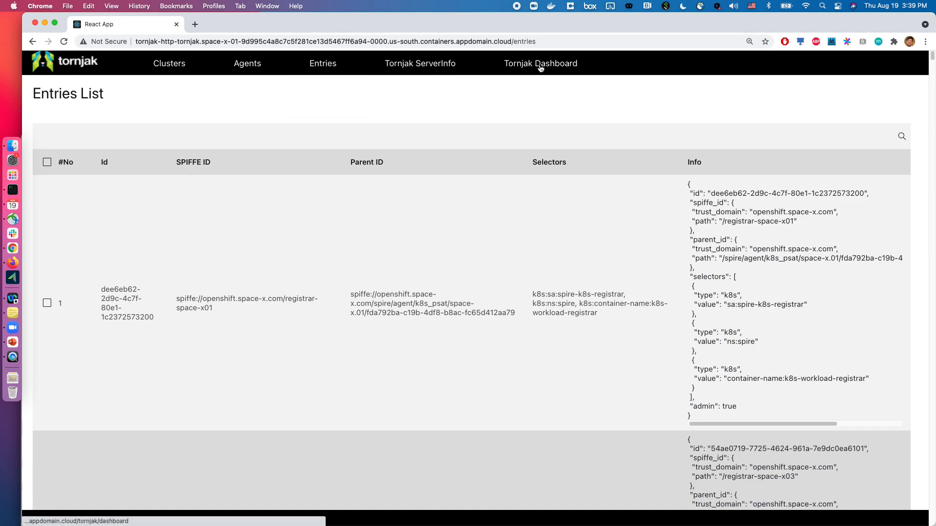
{"action": "mouse_move", "coordinate": [539, 63]}
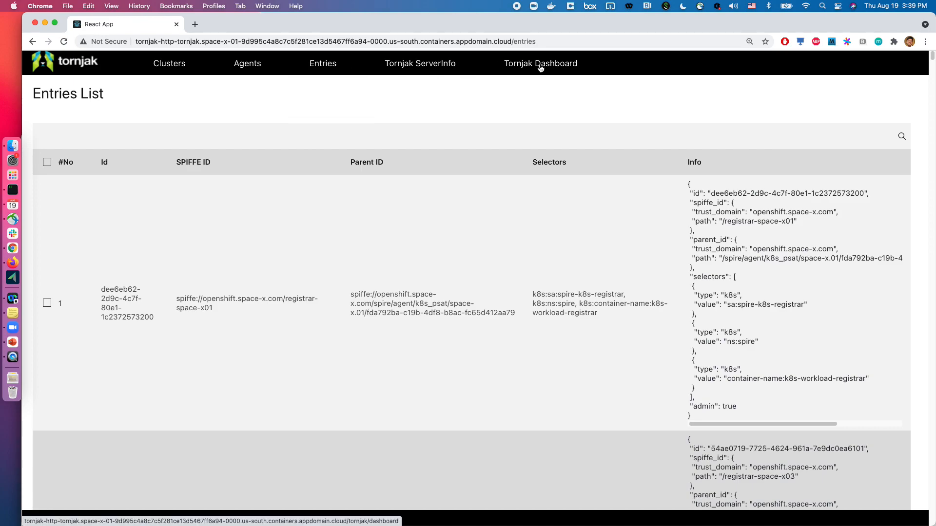
{"action": "left_click", "coordinate": [540, 63]}
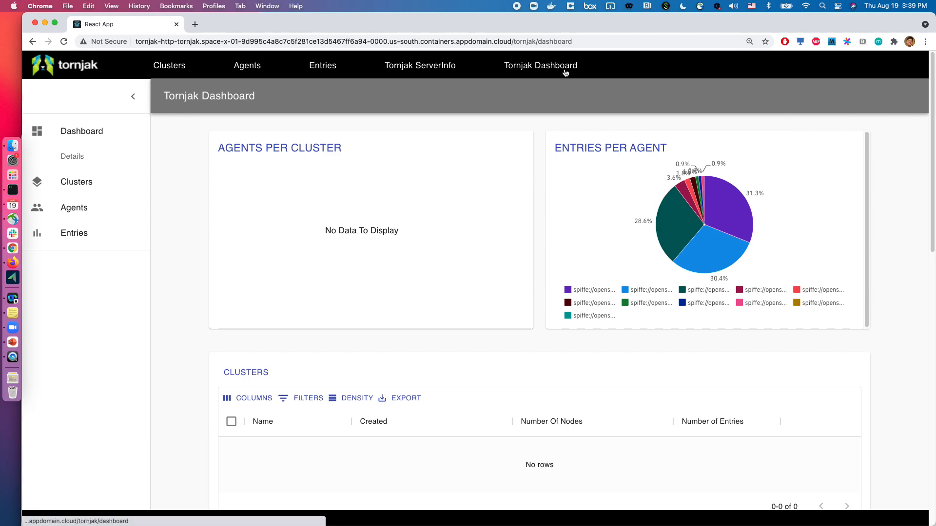
{"action": "mouse_move", "coordinate": [501, 108]}
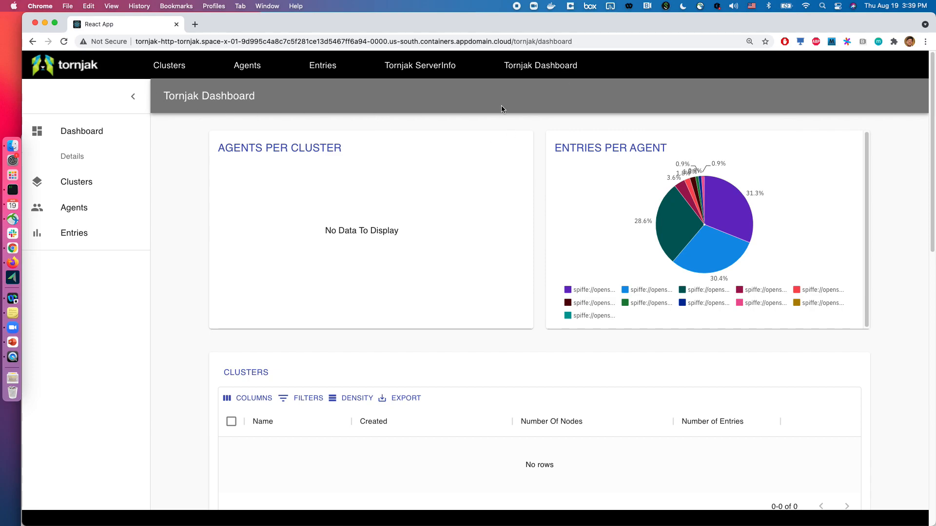
{"action": "mouse_move", "coordinate": [419, 125]}
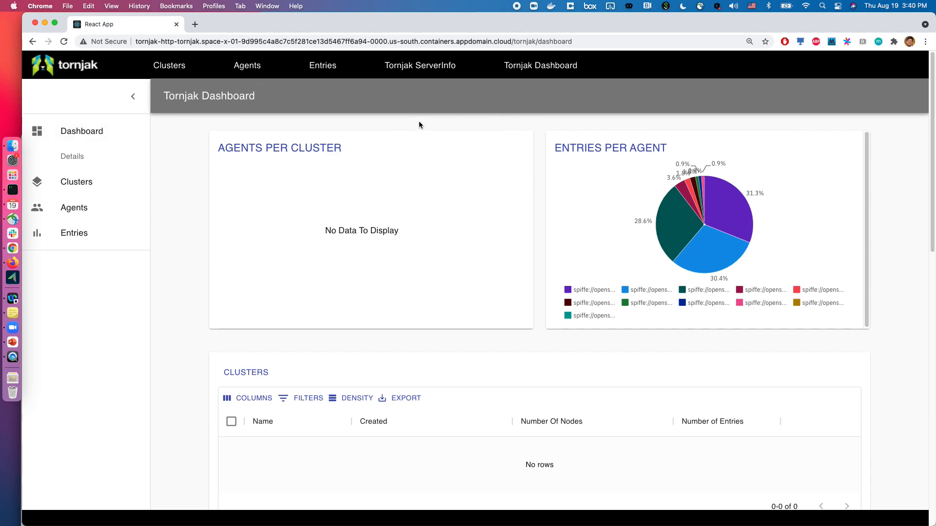
{"action": "mouse_move", "coordinate": [322, 229]}
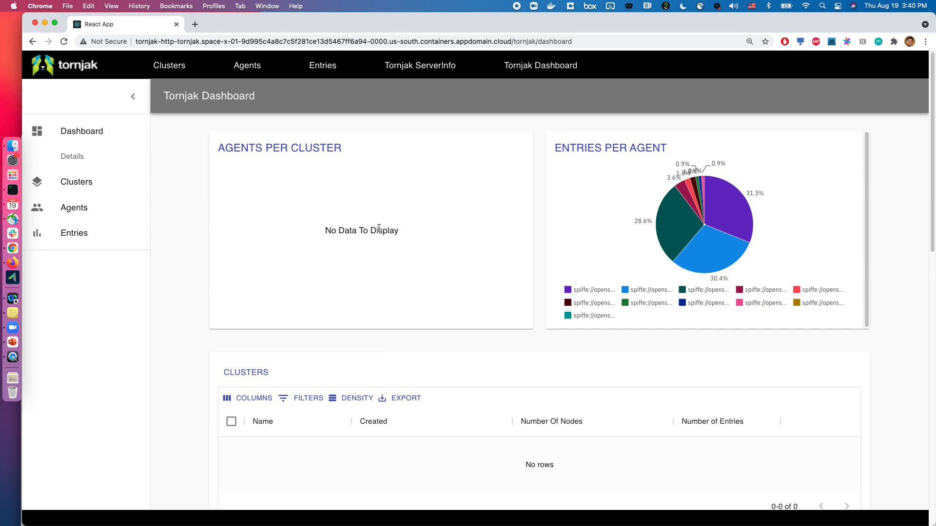
{"action": "mouse_move", "coordinate": [543, 157]}
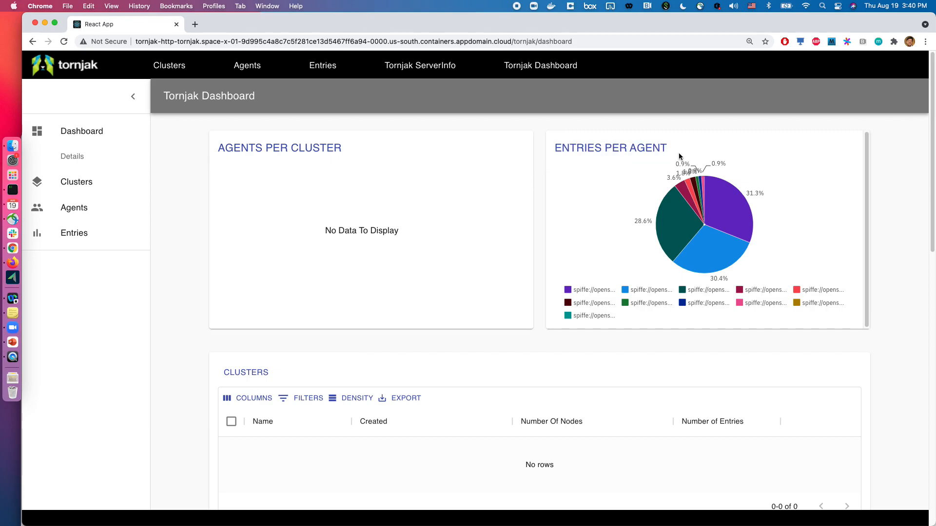
{"action": "mouse_move", "coordinate": [723, 209]}
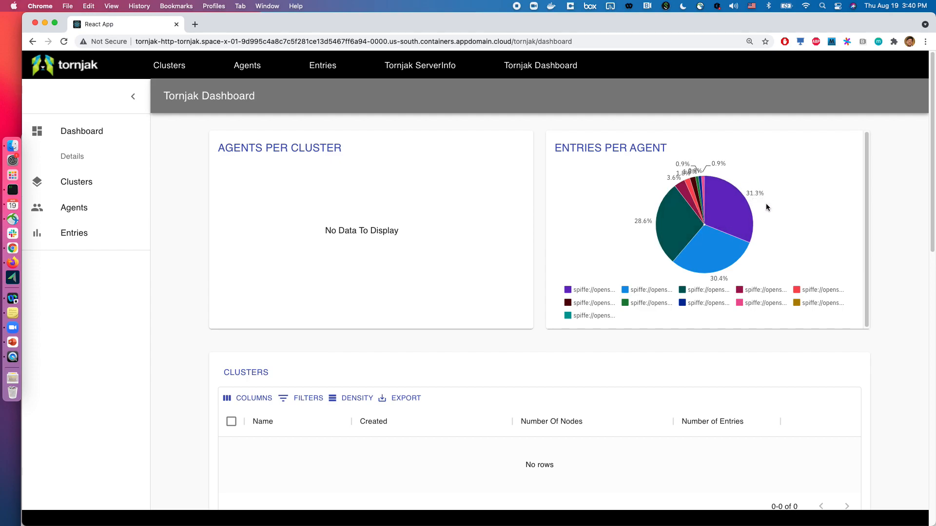
{"action": "mouse_move", "coordinate": [794, 324]}
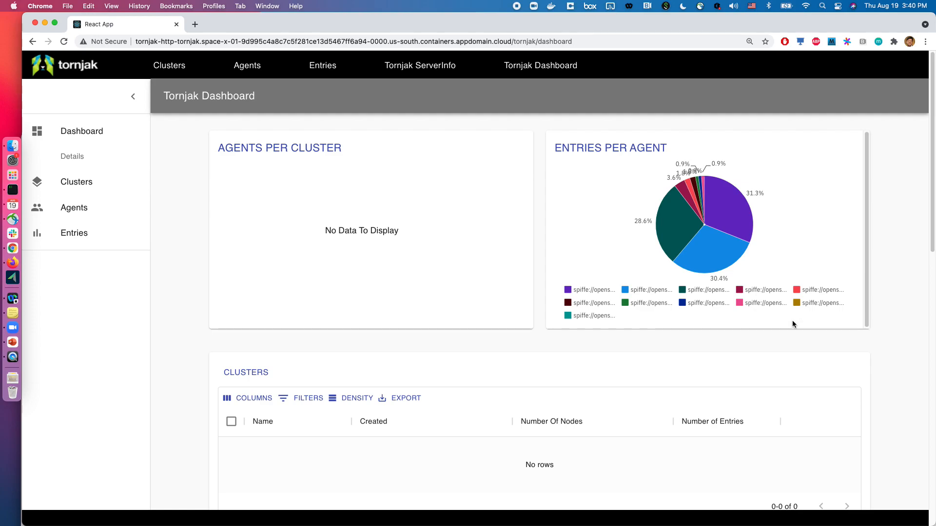
{"action": "scroll", "scroll_direction": "down", "scroll_amount": 3}
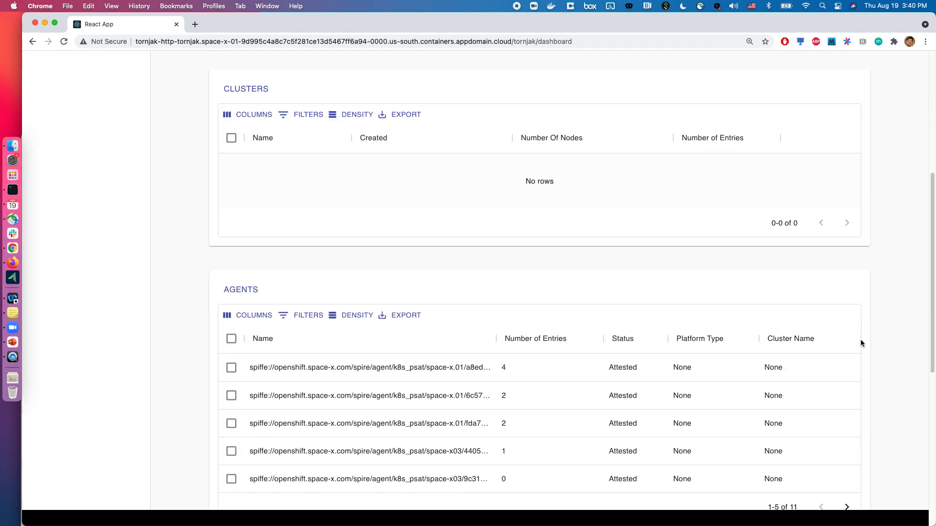
{"action": "scroll", "scroll_direction": "down", "scroll_amount": 3}
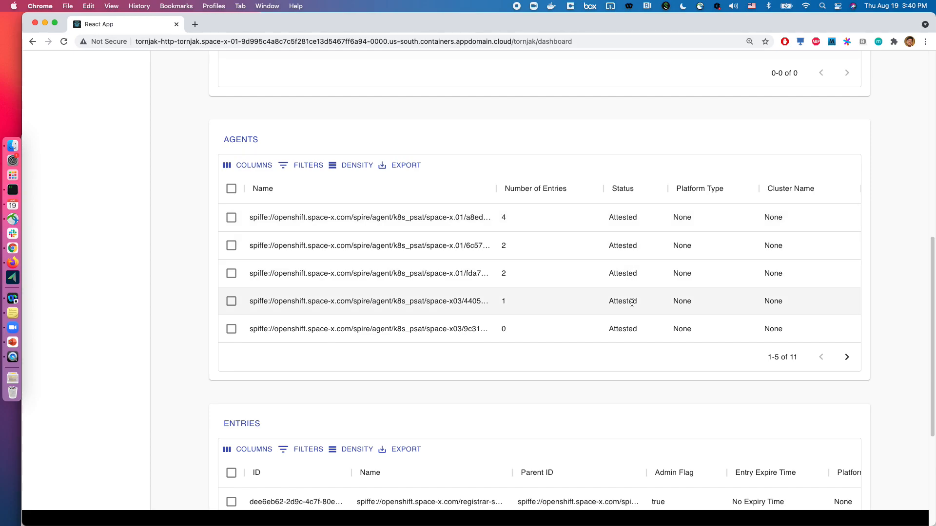
{"action": "scroll", "scroll_direction": "down", "scroll_amount": 3}
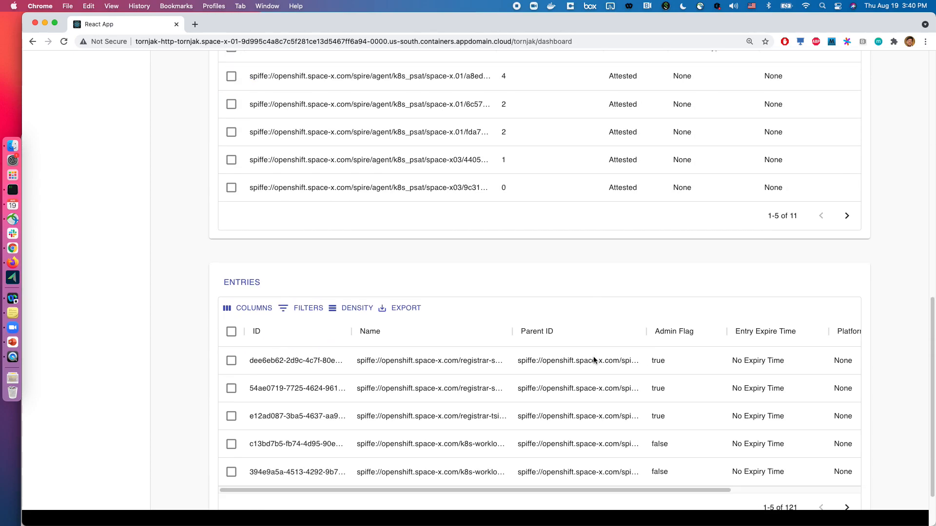
{"action": "scroll", "scroll_direction": "down", "scroll_amount": 3}
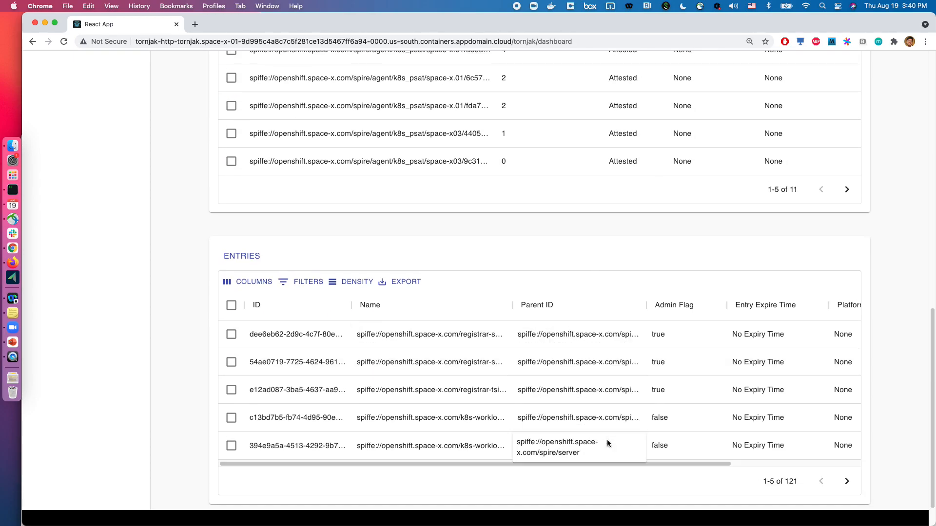
{"action": "scroll", "scroll_direction": "up", "scroll_amount": 3}
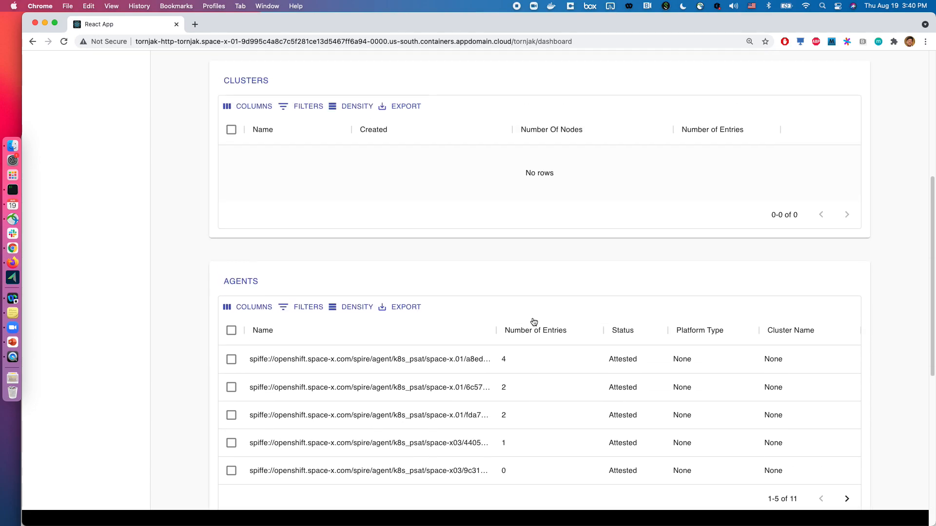
{"action": "scroll", "scroll_direction": "down", "scroll_amount": 3}
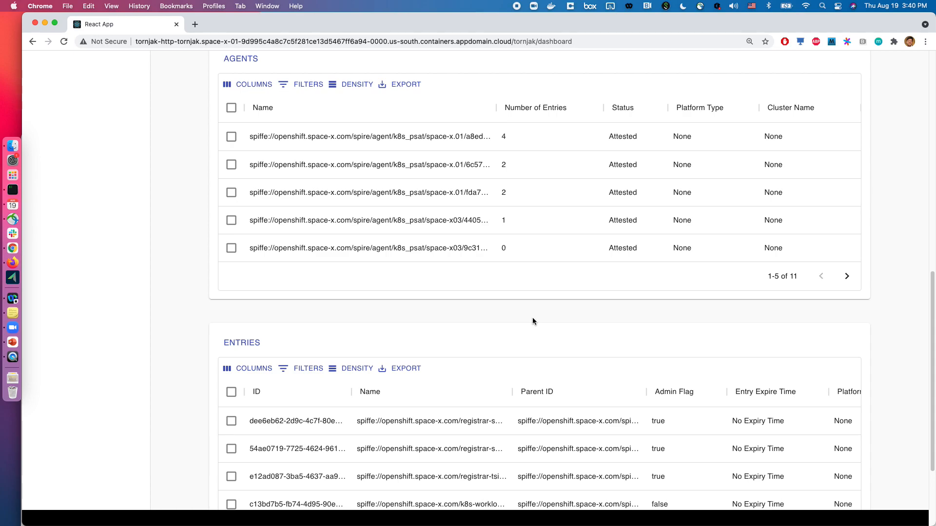
{"action": "scroll", "scroll_direction": "up", "scroll_amount": 3}
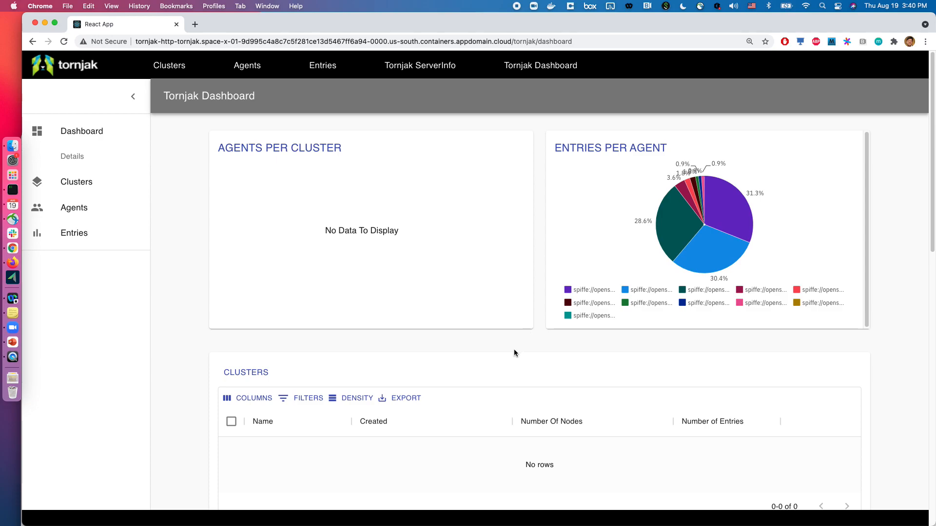
{"action": "mouse_move", "coordinate": [510, 351]}
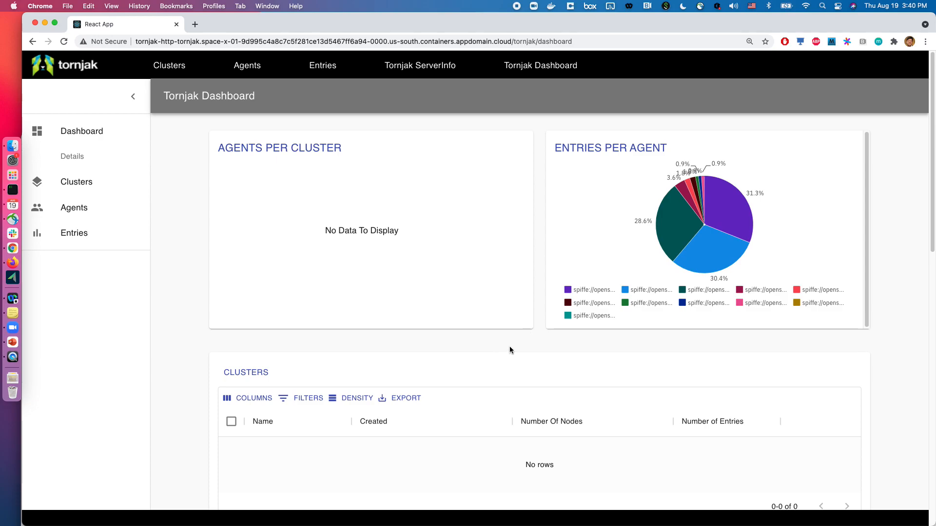
{"action": "mouse_move", "coordinate": [692, 221]}
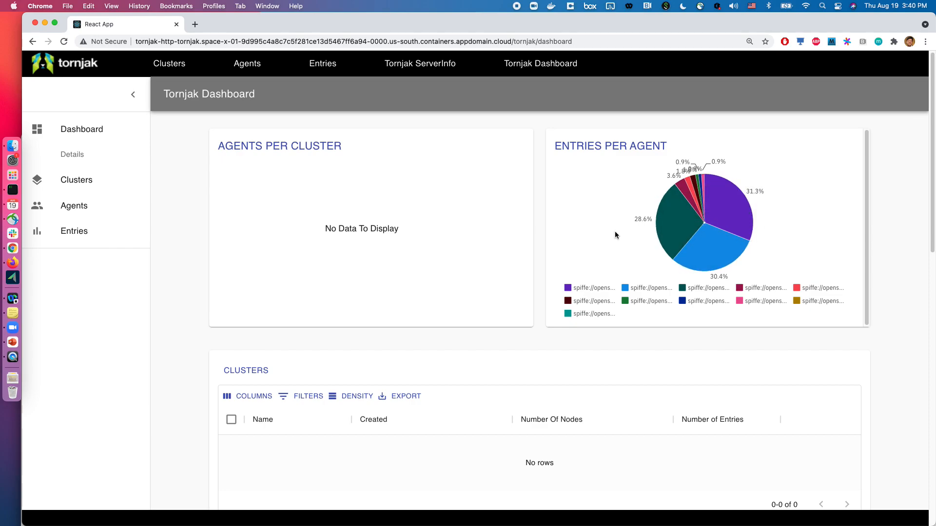
{"action": "mouse_move", "coordinate": [703, 188]}
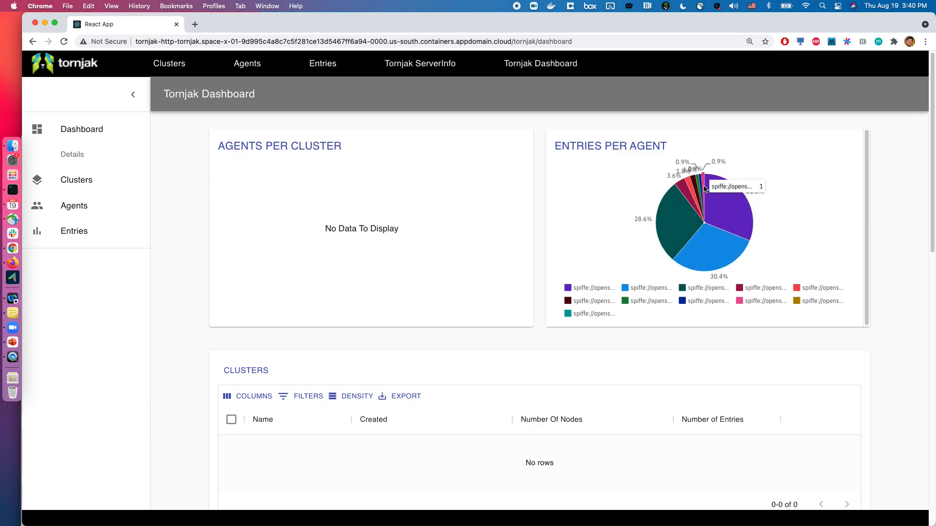
Open the empty Clusters List from the Clusters menu
{"action": "left_click", "coordinate": [169, 63]}
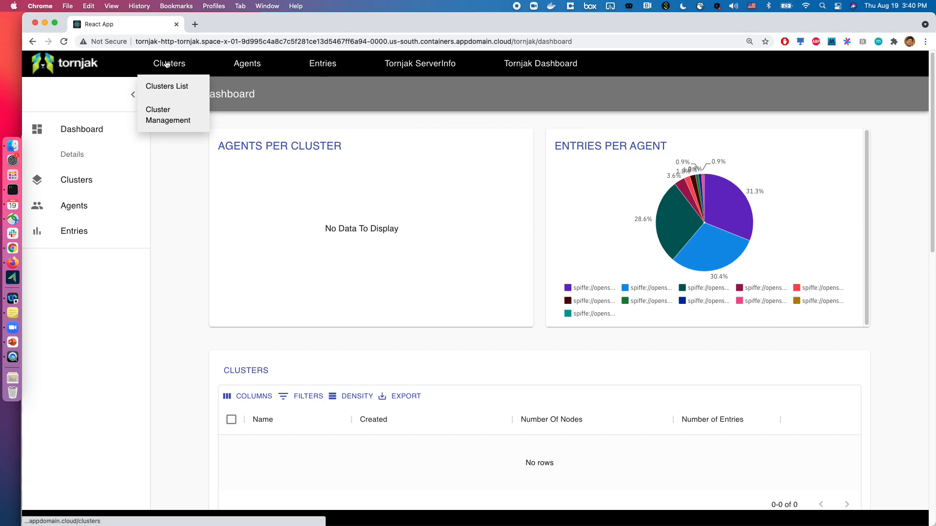
{"action": "left_click", "coordinate": [167, 86]}
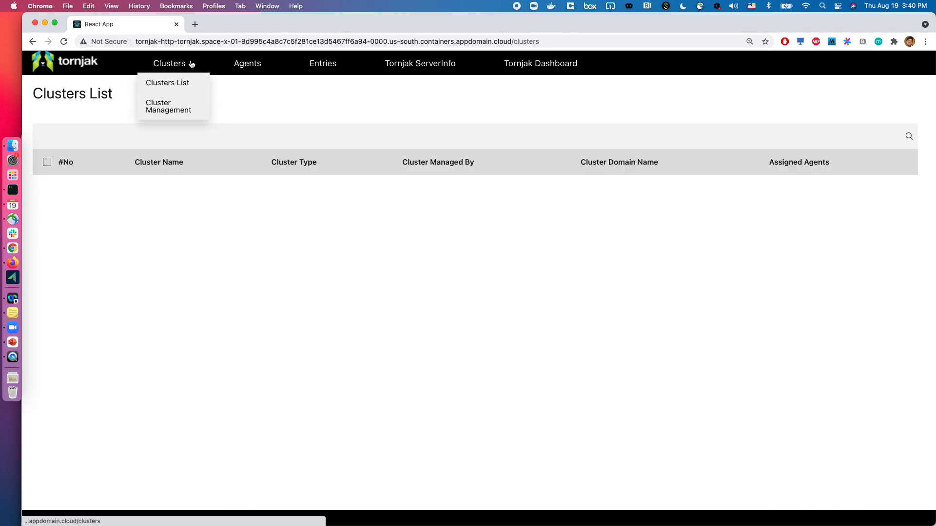
Start a Kubernetes cluster named 'space-x.01 cluster' and assign the space-x.01 agents
{"action": "left_click", "coordinate": [169, 106]}
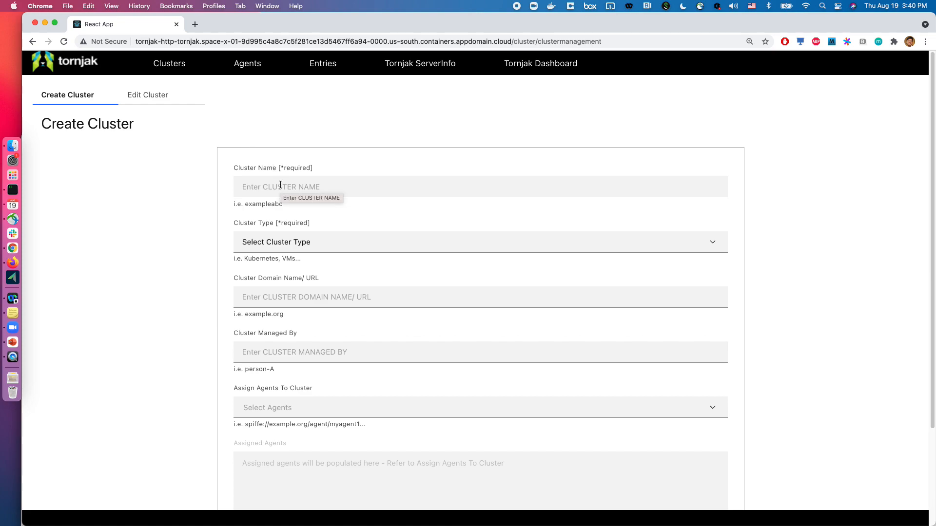
{"action": "left_click", "coordinate": [480, 186]}
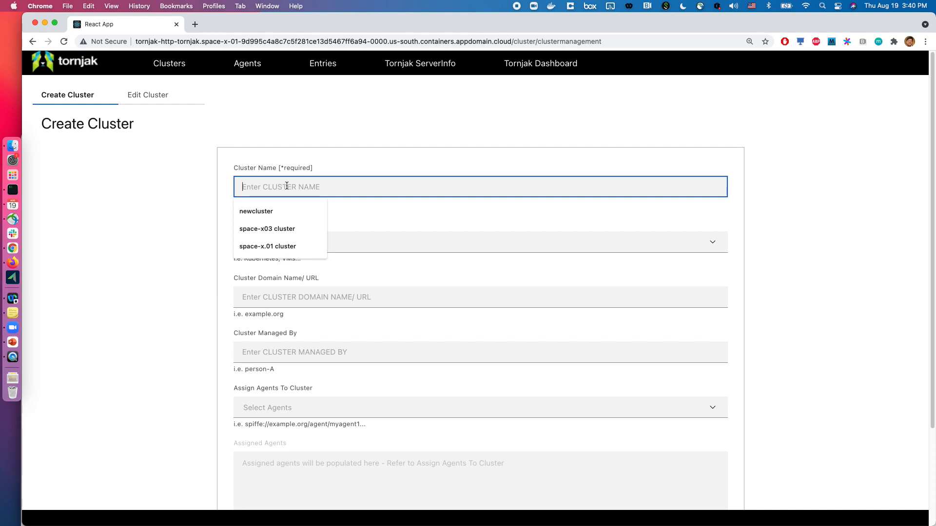
{"action": "mouse_move", "coordinate": [309, 205]}
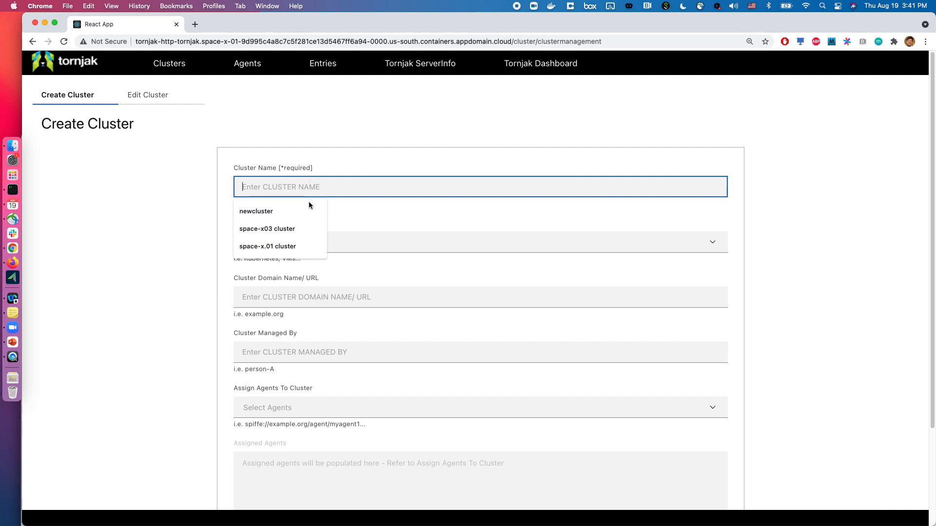
{"action": "left_click", "coordinate": [267, 246]}
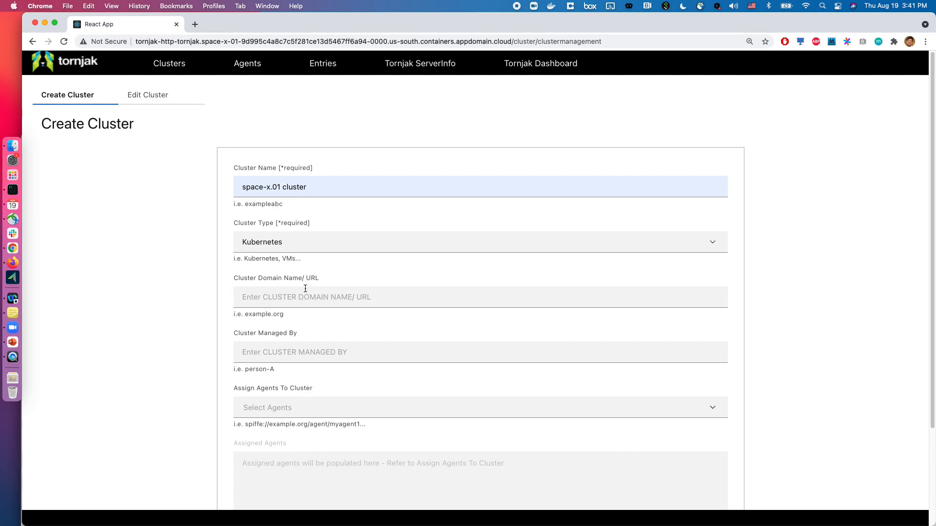
{"action": "scroll", "scroll_direction": "down", "scroll_amount": 3}
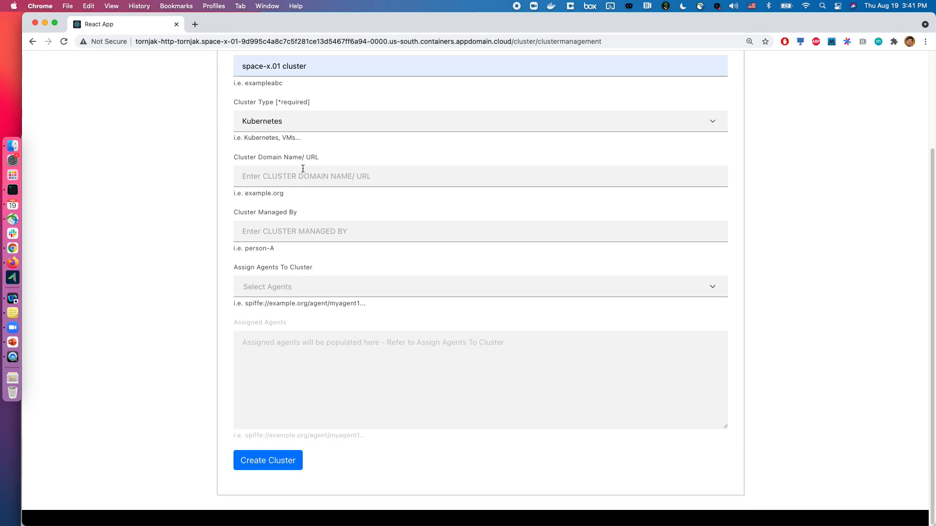
{"action": "left_click", "coordinate": [479, 286]}
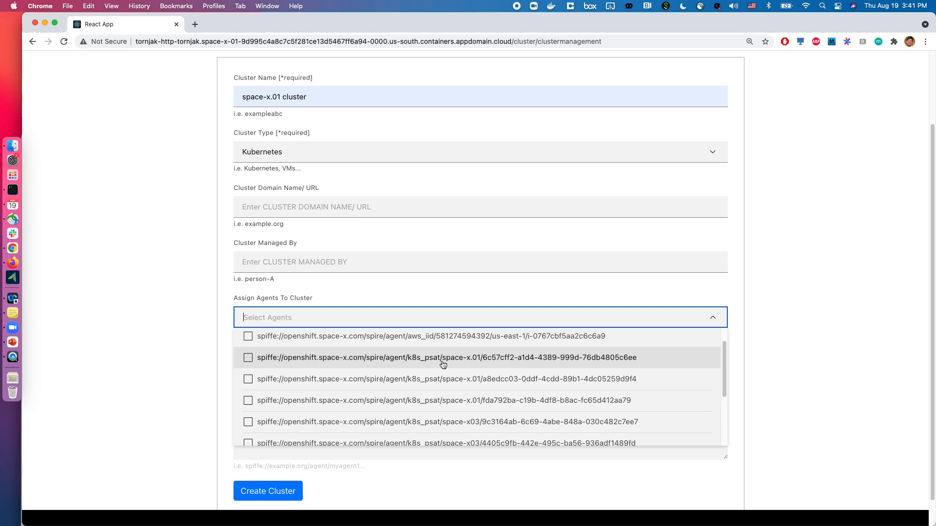
{"action": "left_click", "coordinate": [247, 379]}
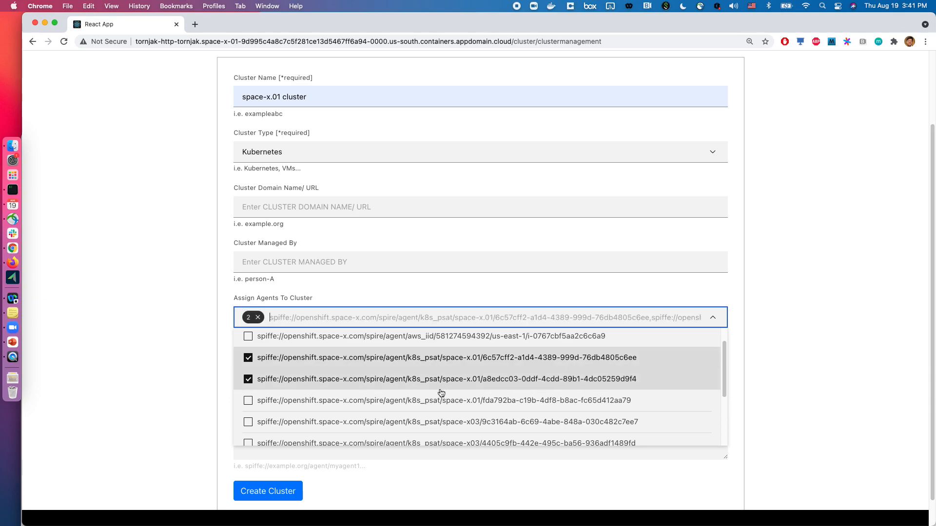
{"action": "left_click", "coordinate": [248, 400]}
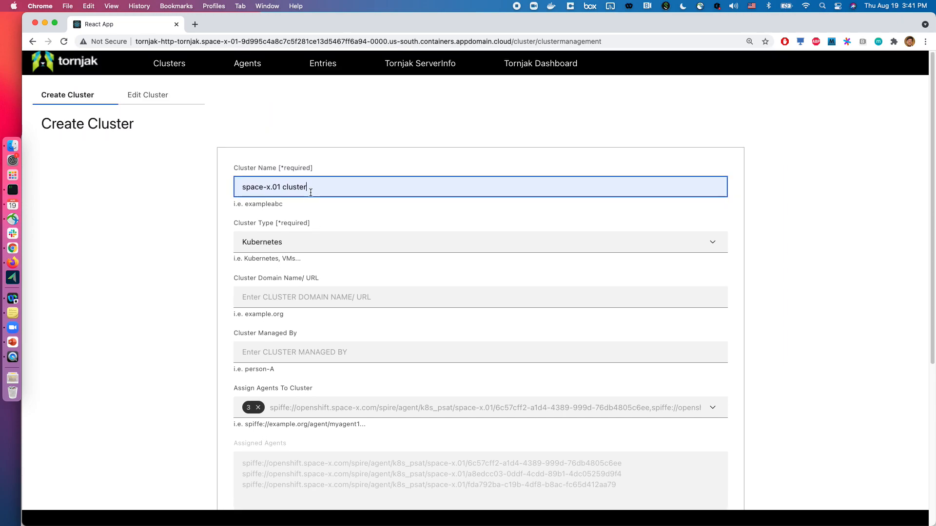
Finish the 'space-x.03 cluster' with its three space-x03 agents assigned
{"action": "left_click", "coordinate": [277, 187]}
{"action": "type", "text": "3"}
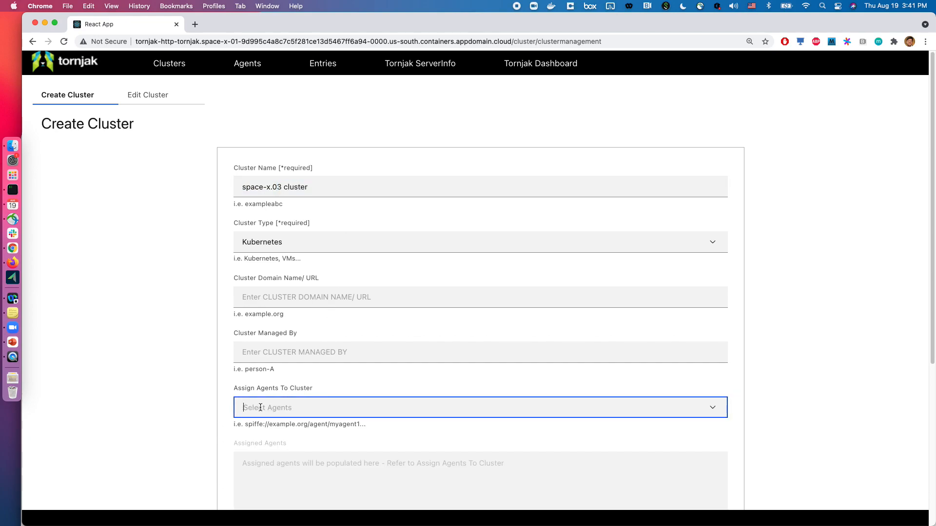
{"action": "left_click", "coordinate": [479, 407]}
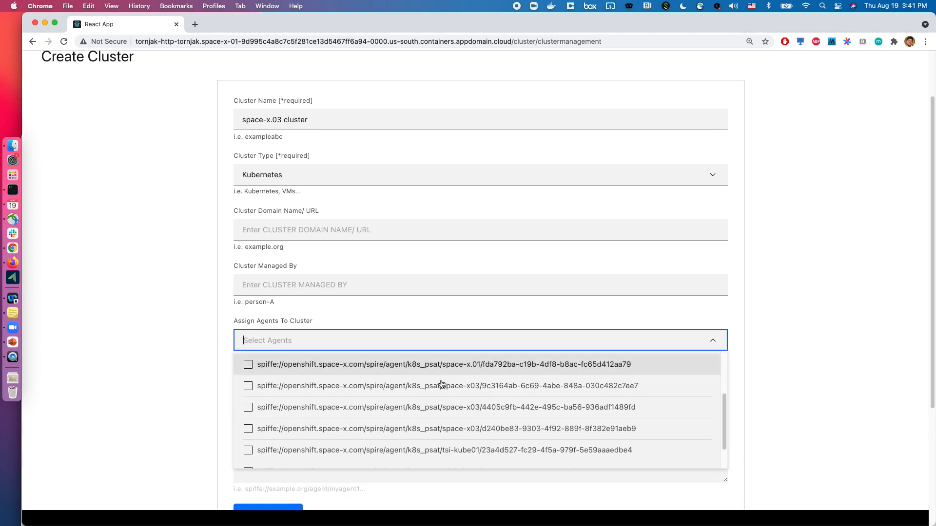
{"action": "left_click", "coordinate": [248, 407]}
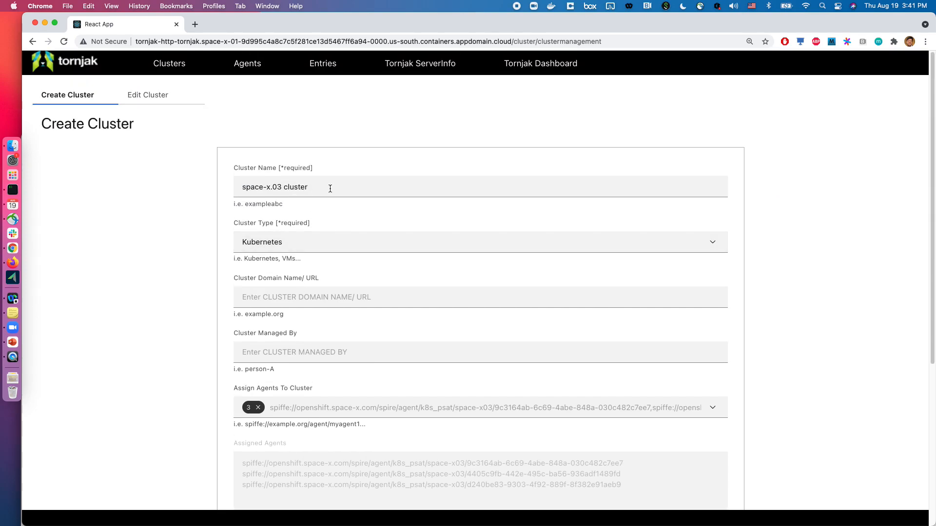
Name the next cluster 'kube-tsi' and assign the tsi-kube01 agents to it
{"action": "type", "text": "kube-t"}
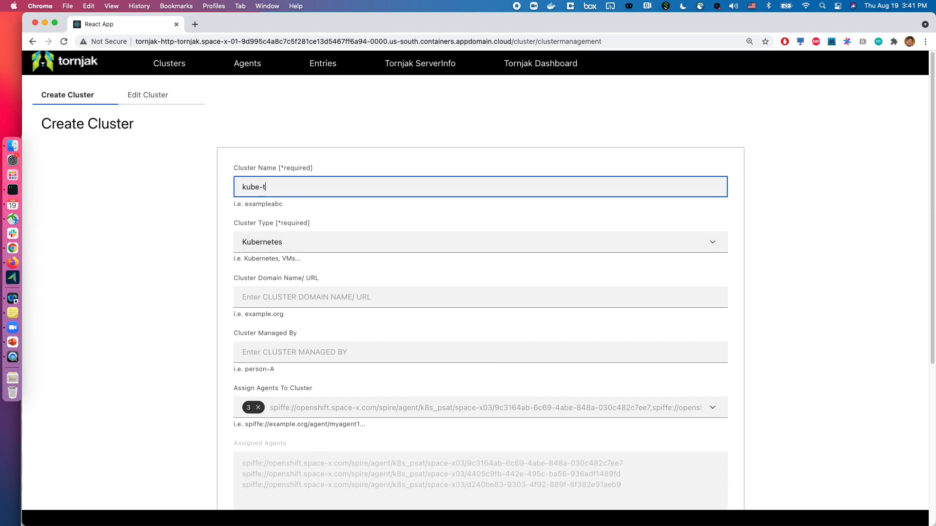
{"action": "left_click", "coordinate": [268, 369]}
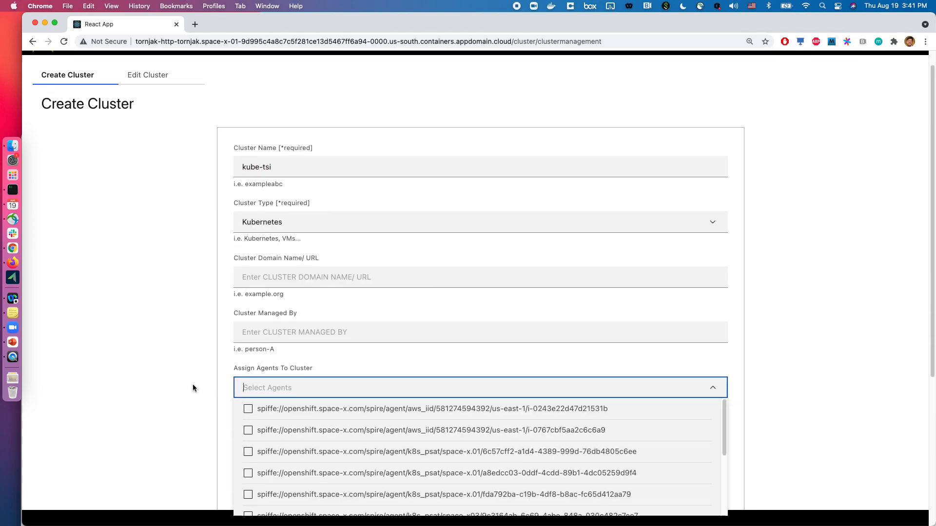
{"action": "left_click", "coordinate": [267, 338]}
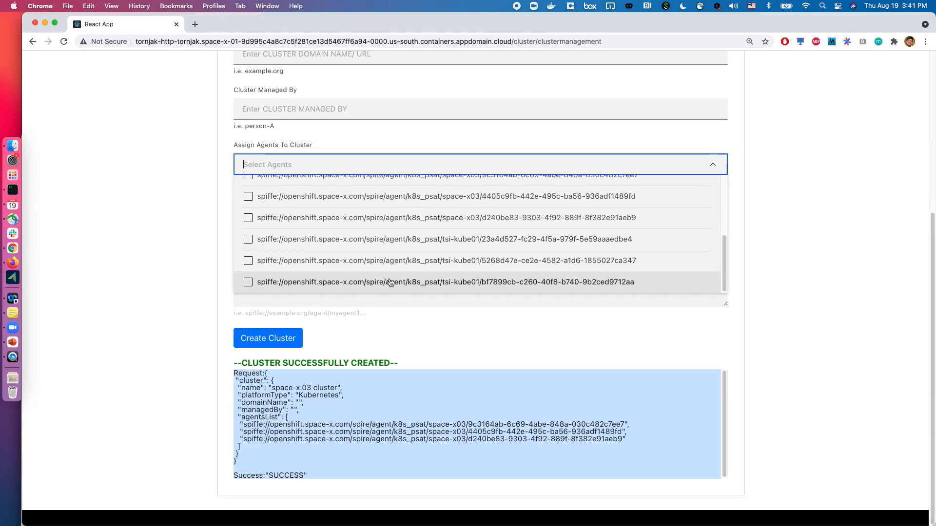
{"action": "left_click", "coordinate": [248, 282]}
{"action": "type", "text": "kube-tsi"}
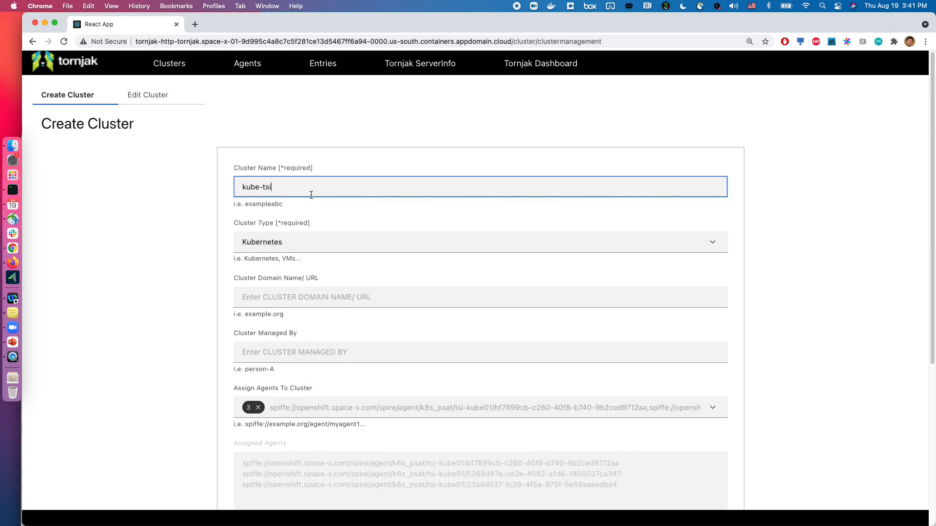
Create 'aws Cluster' with both aws_iid agents assigned
{"action": "type", "text": "aws-"}
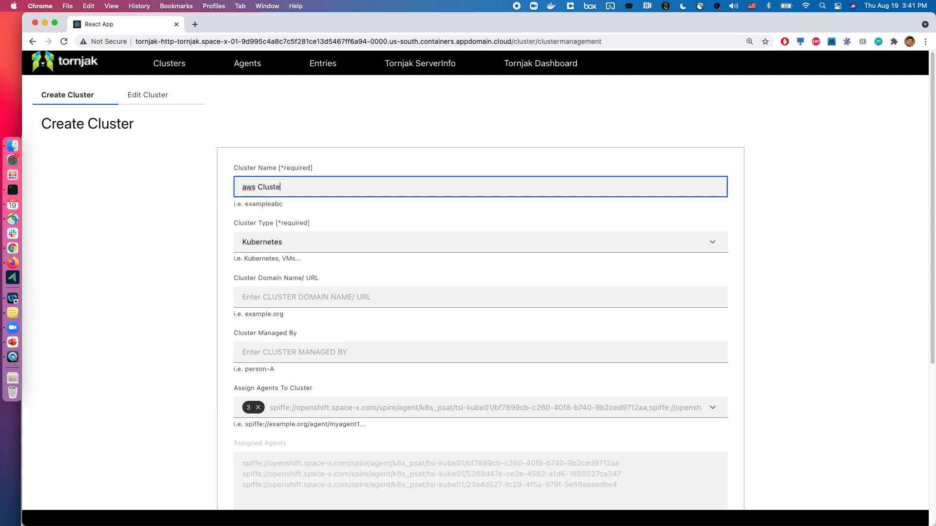
{"action": "left_click", "coordinate": [480, 408]}
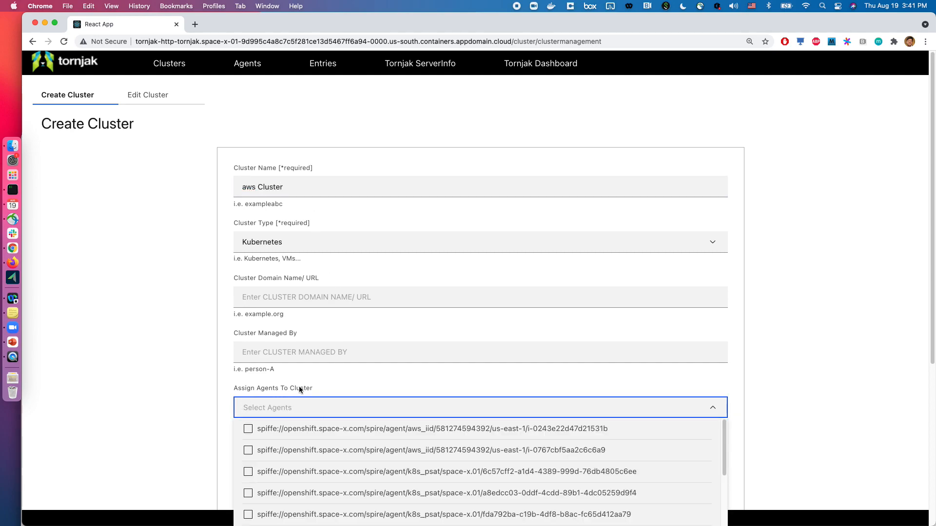
{"action": "left_click", "coordinate": [248, 428]}
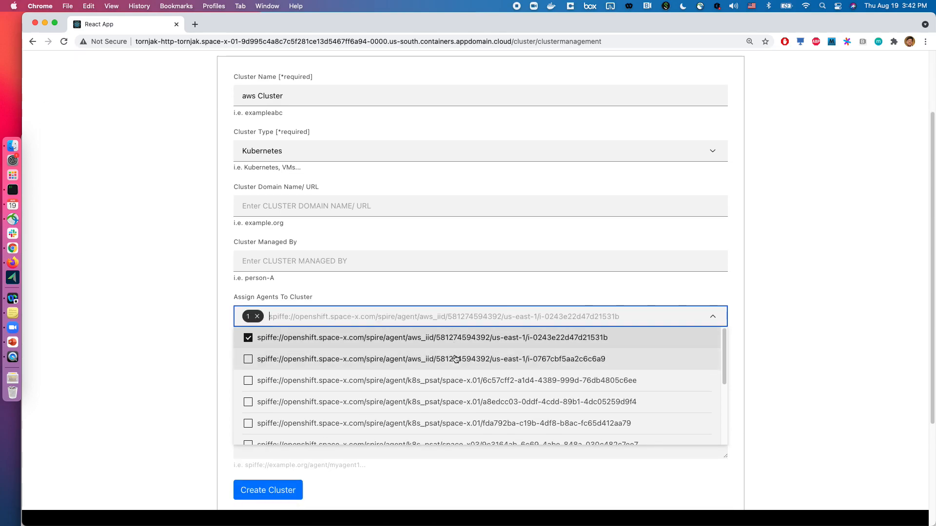
{"action": "left_click", "coordinate": [248, 359]}
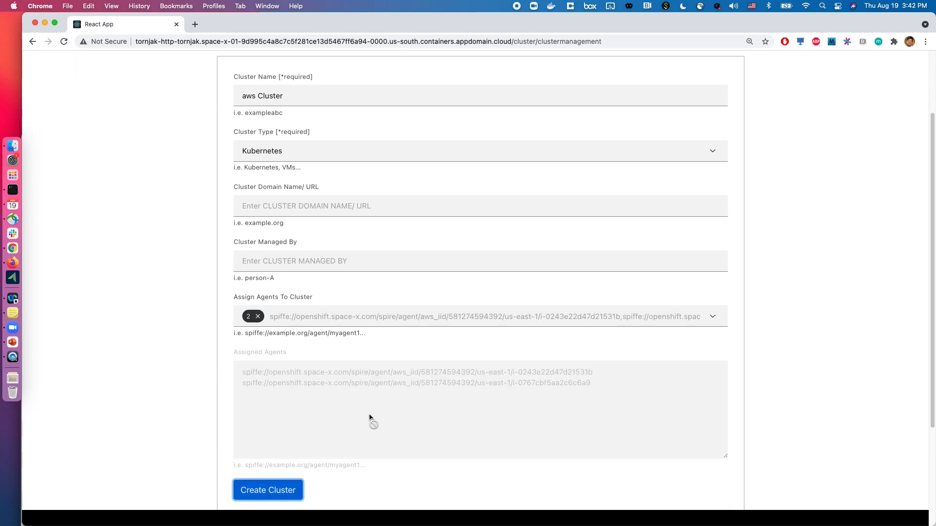
{"action": "left_click", "coordinate": [170, 63]}
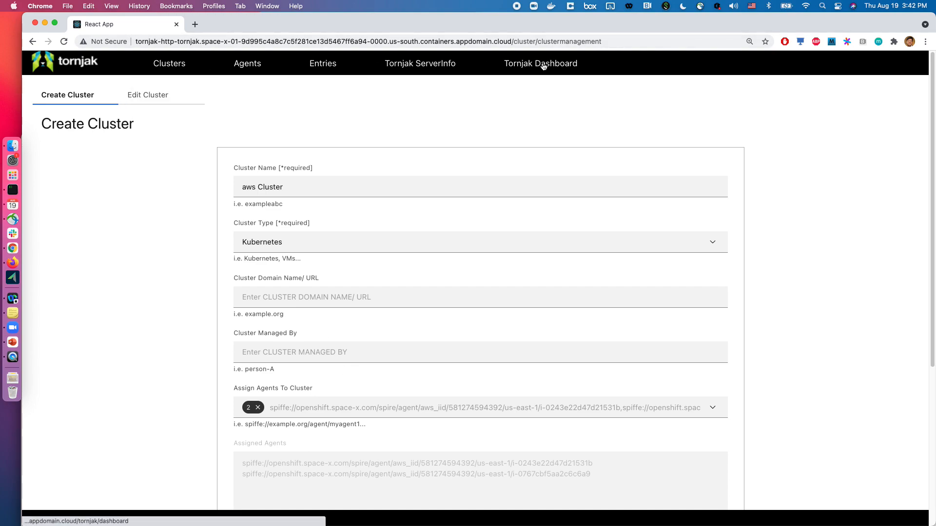
Go to the Tornjak Dashboard showing agents per cluster across four clusters
{"action": "left_click", "coordinate": [540, 63]}
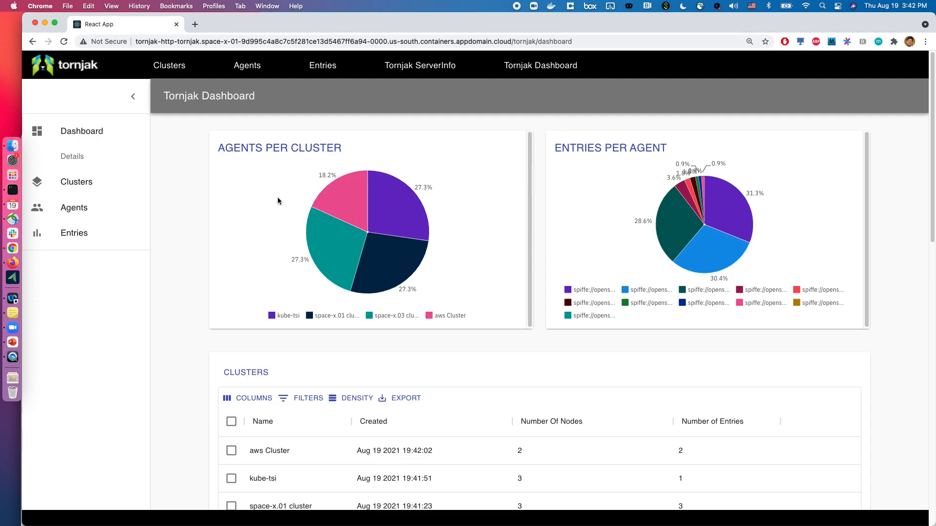
{"action": "mouse_move", "coordinate": [373, 150]}
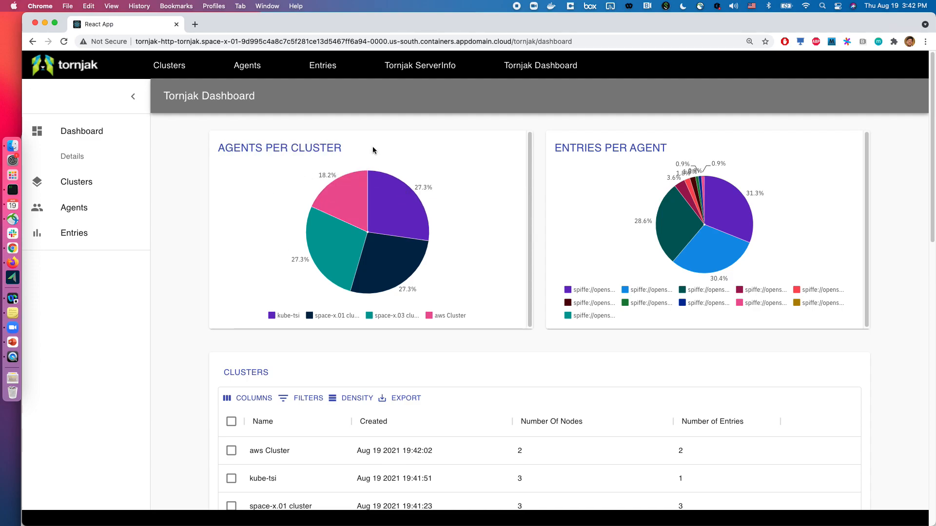
{"action": "mouse_move", "coordinate": [388, 197]}
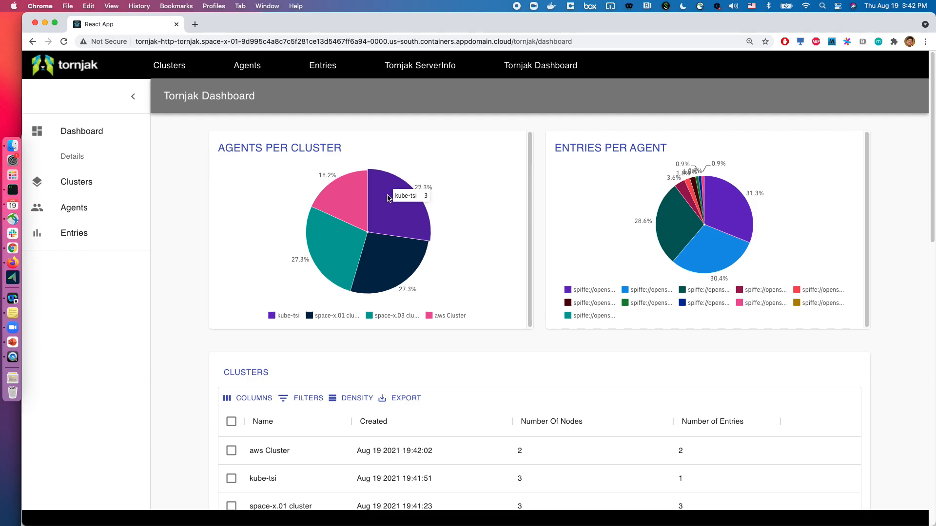
{"action": "mouse_move", "coordinate": [325, 250]}
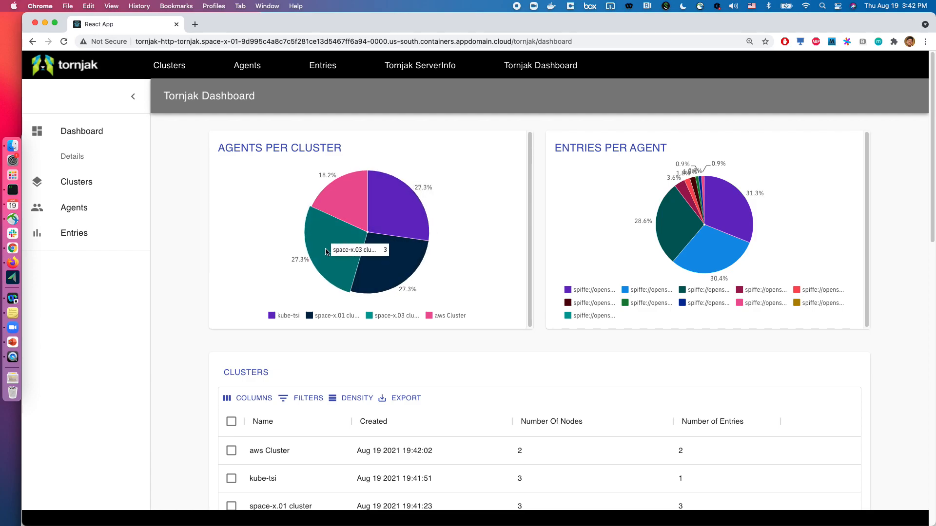
{"action": "mouse_move", "coordinate": [146, 231]}
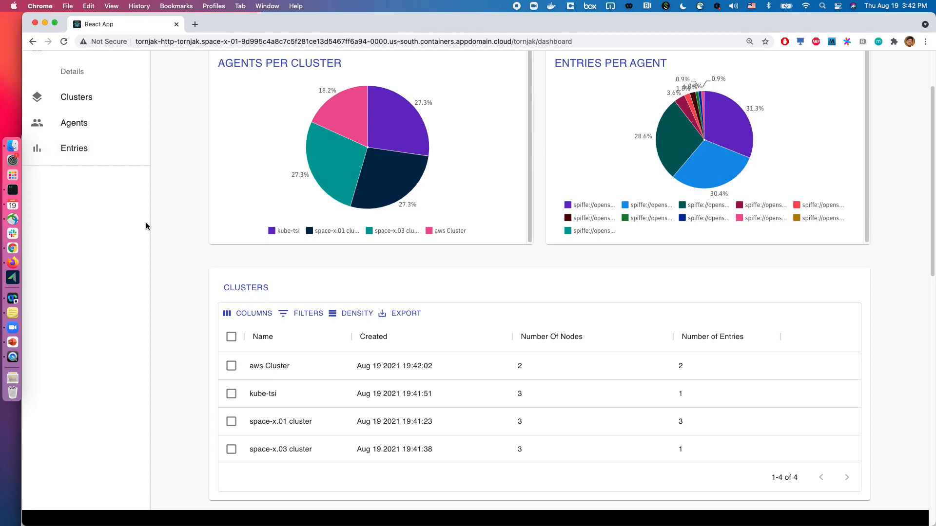
{"action": "scroll", "scroll_direction": "down", "scroll_amount": 3}
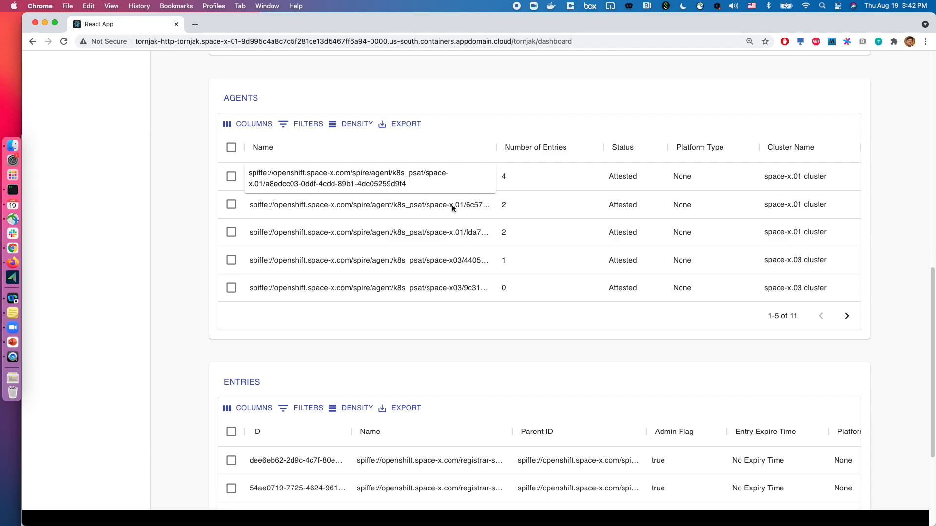
{"action": "left_click", "coordinate": [847, 316]}
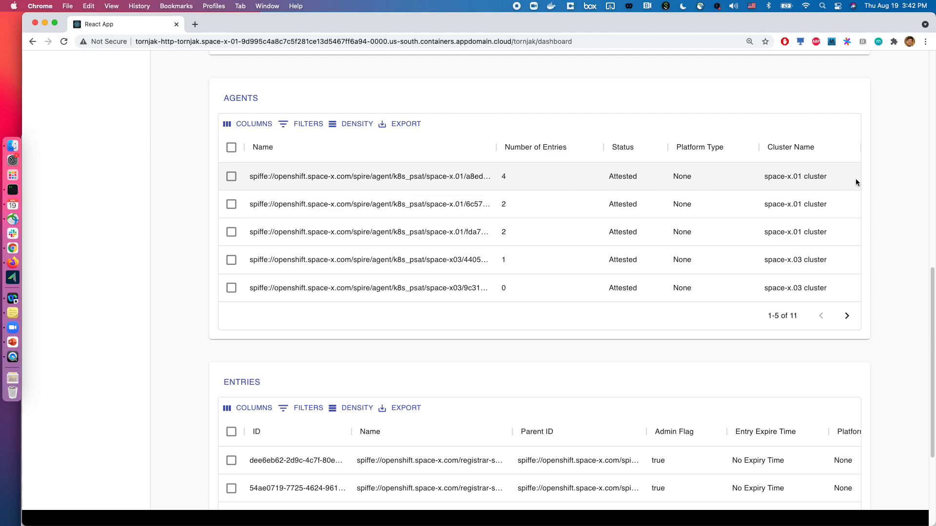
{"action": "scroll", "scroll_direction": "down", "scroll_amount": 3}
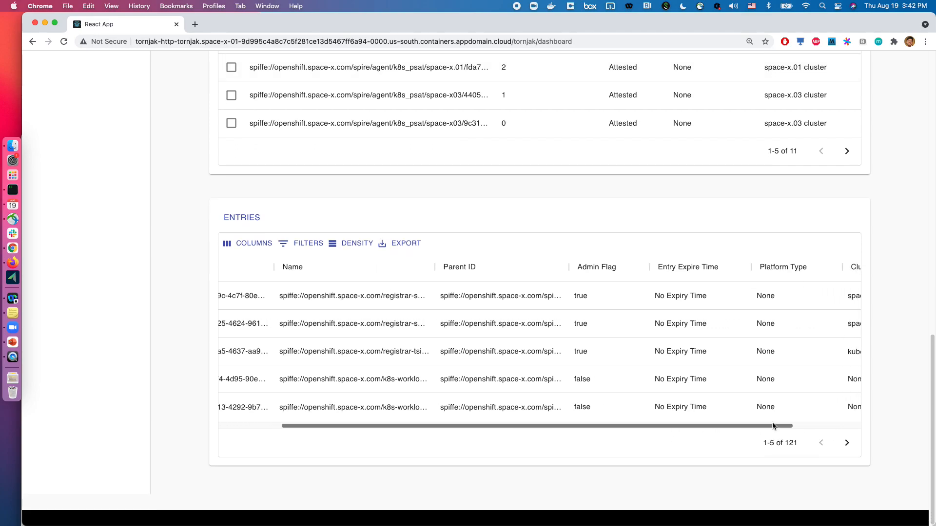
{"action": "scroll", "scroll_direction": "left", "scroll_amount": 3}
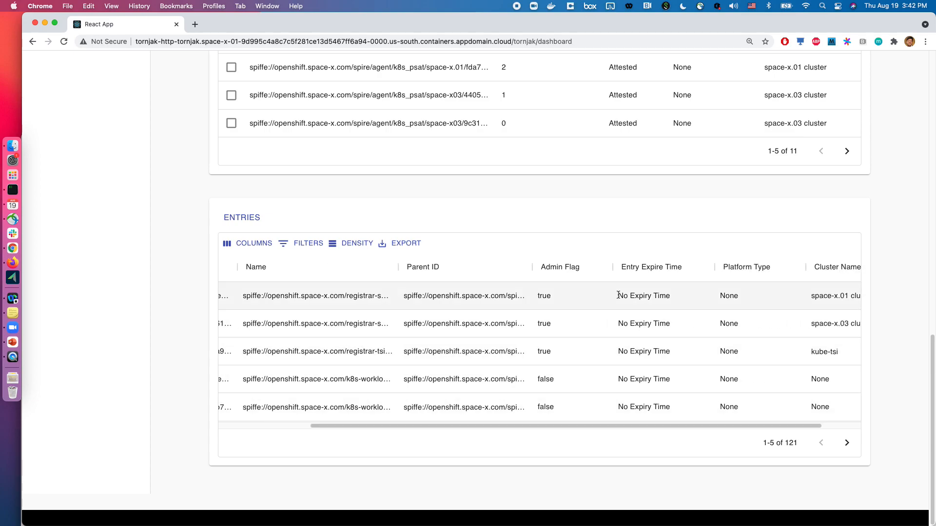
{"action": "scroll", "scroll_direction": "left", "scroll_amount": 3}
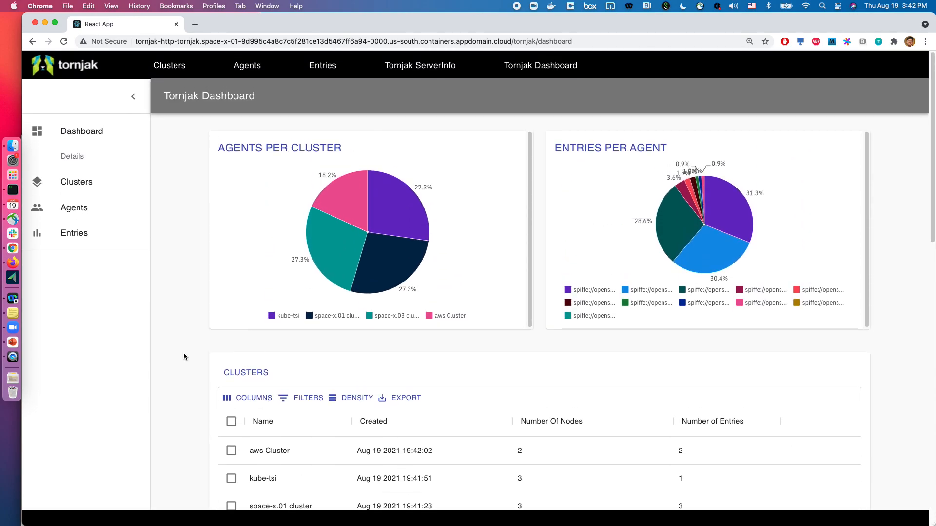
{"action": "scroll", "scroll_direction": "down", "scroll_amount": 3}
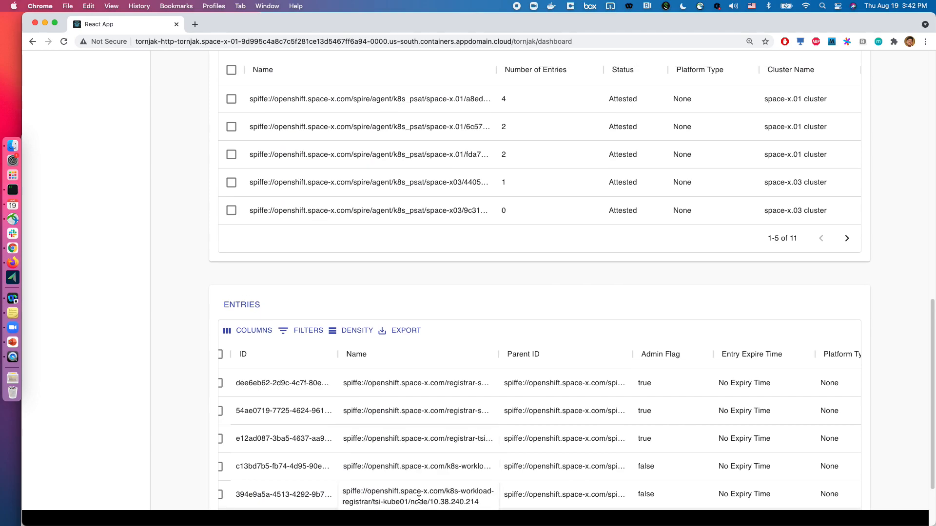
{"action": "scroll", "scroll_direction": "down", "scroll_amount": 3}
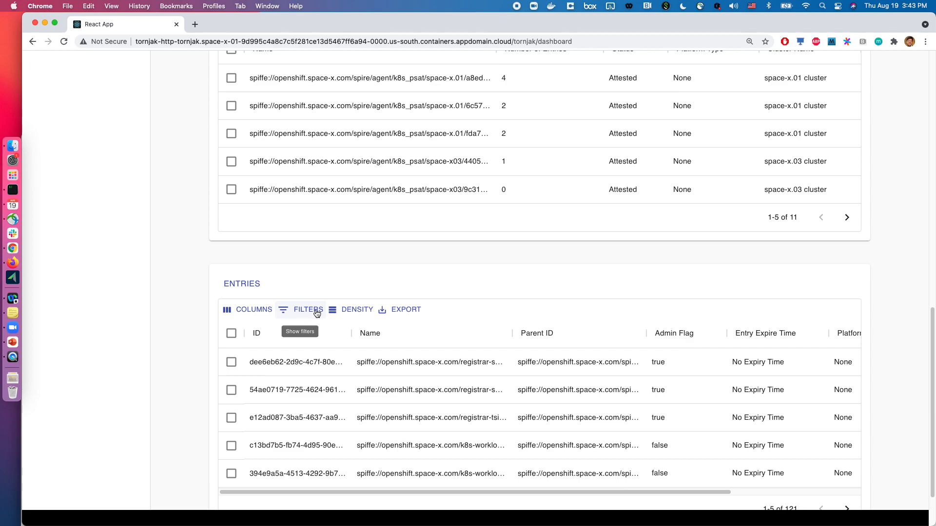
Filter the entries table to Admin Flag = true, leaving five entries
{"action": "left_click", "coordinate": [308, 309]}
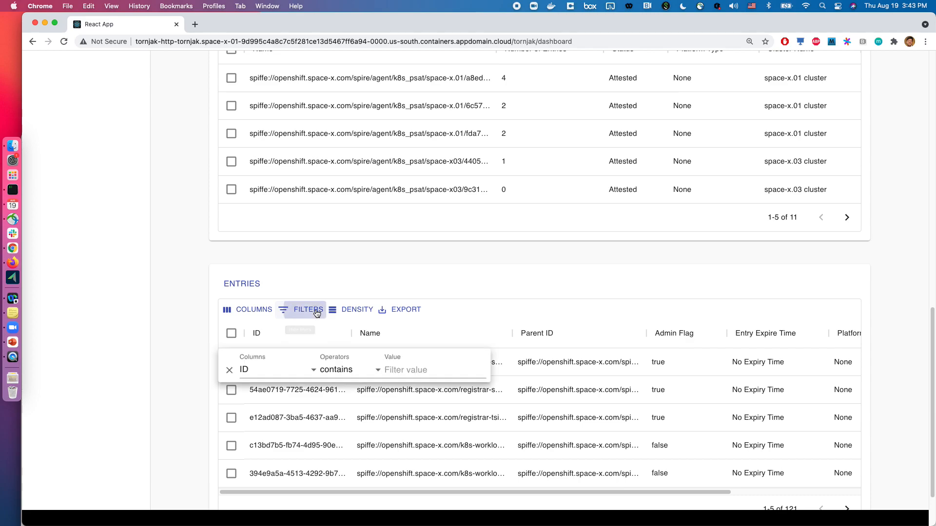
{"action": "left_click", "coordinate": [278, 370]}
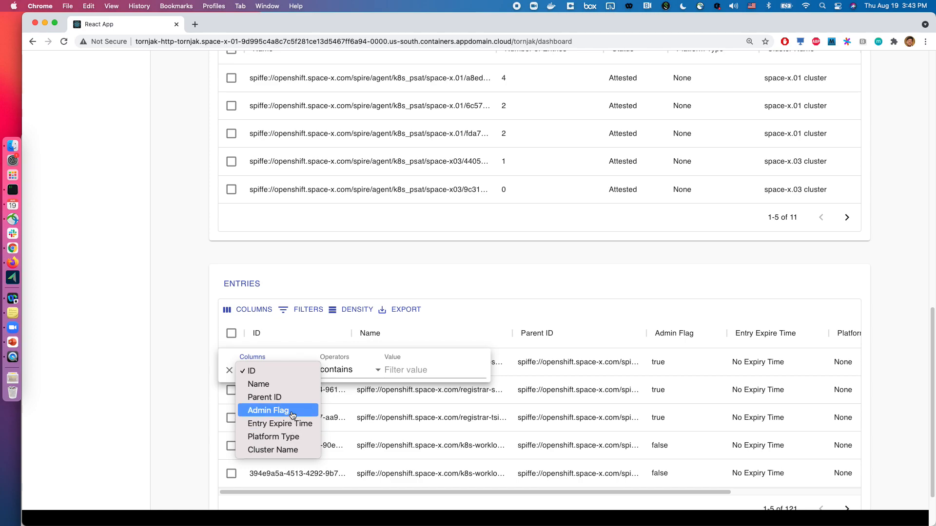
{"action": "left_click", "coordinate": [268, 410]}
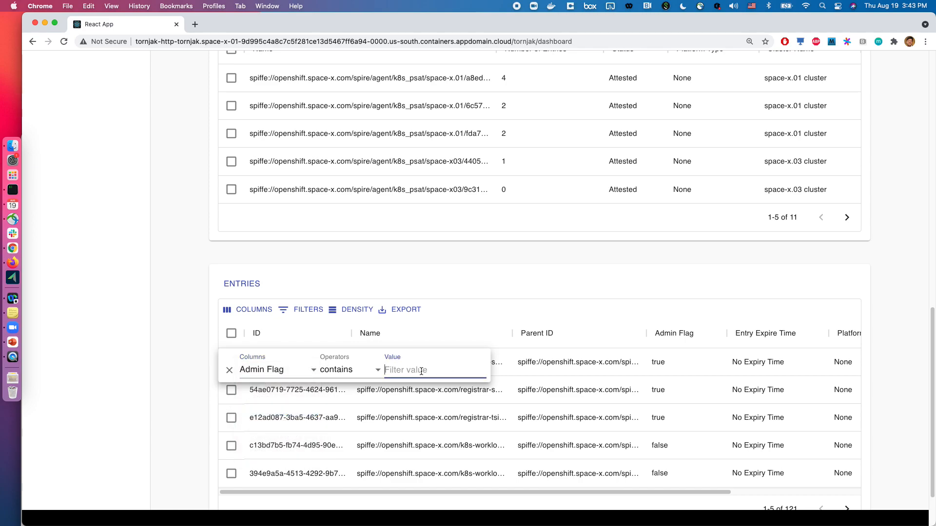
{"action": "type", "text": "true"}
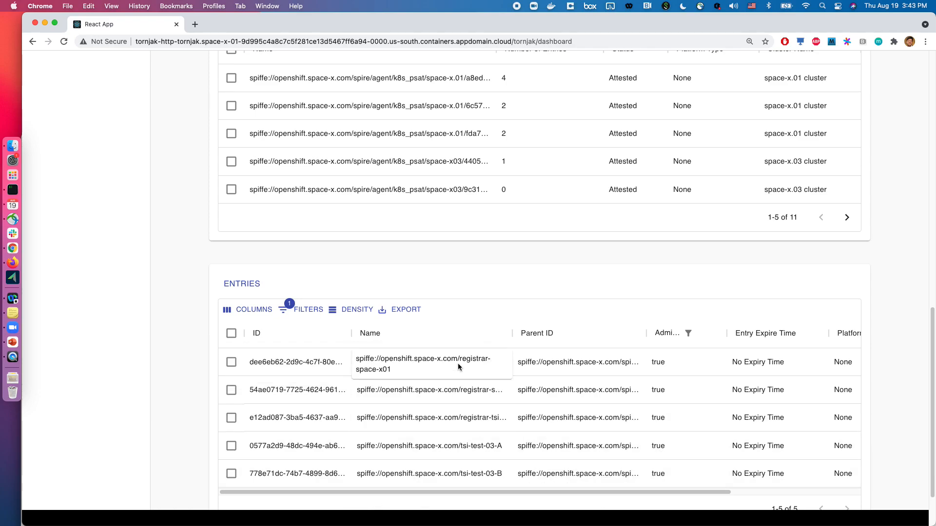
{"action": "mouse_move", "coordinate": [468, 377]}
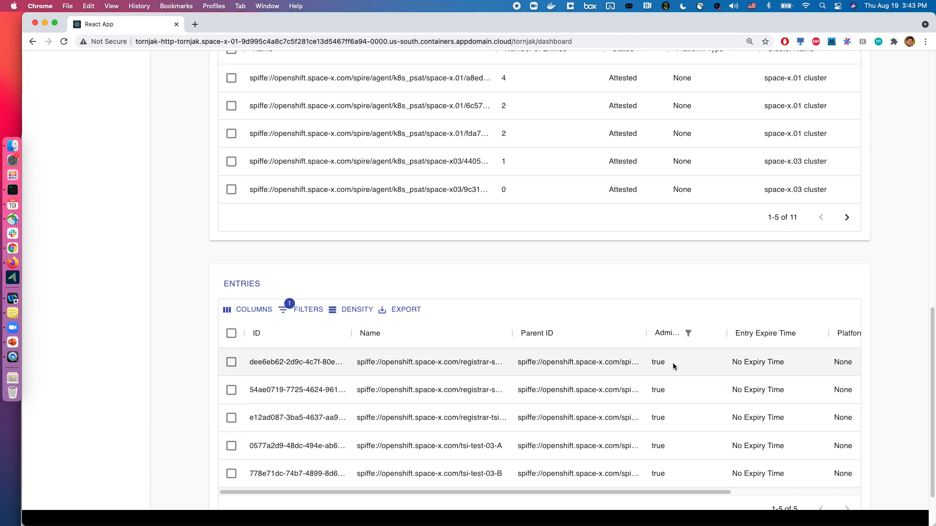
{"action": "scroll", "scroll_direction": "down", "scroll_amount": 3}
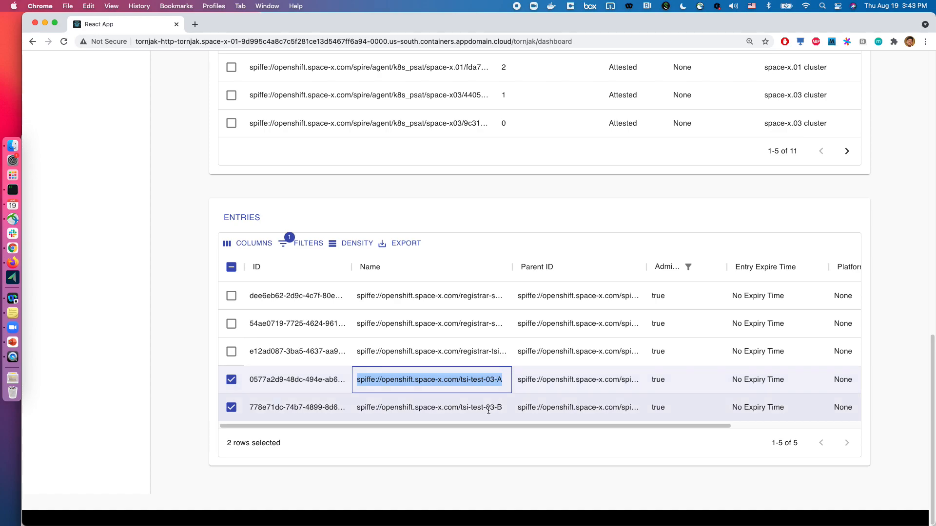
{"action": "scroll", "scroll_direction": "right", "scroll_amount": 3}
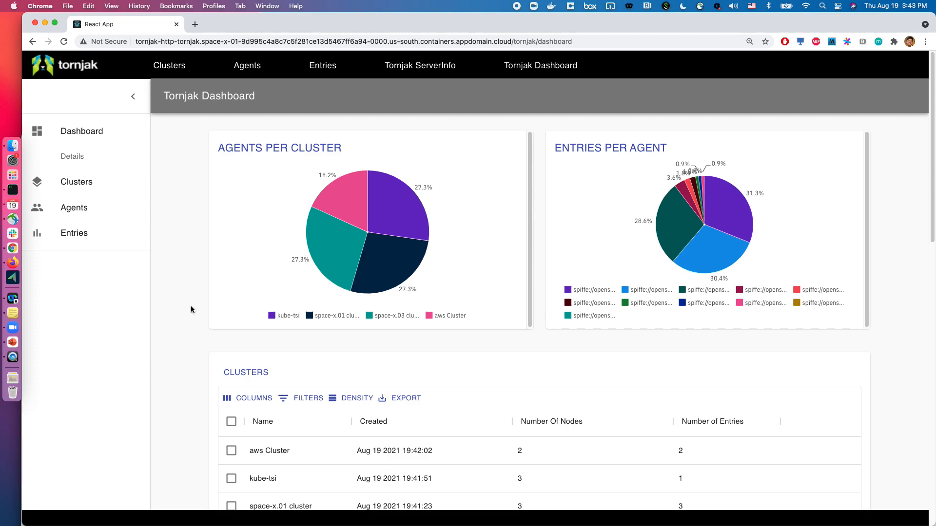
Open the Clusters menu offering Clusters List and Cluster Management
{"action": "left_click", "coordinate": [170, 65]}
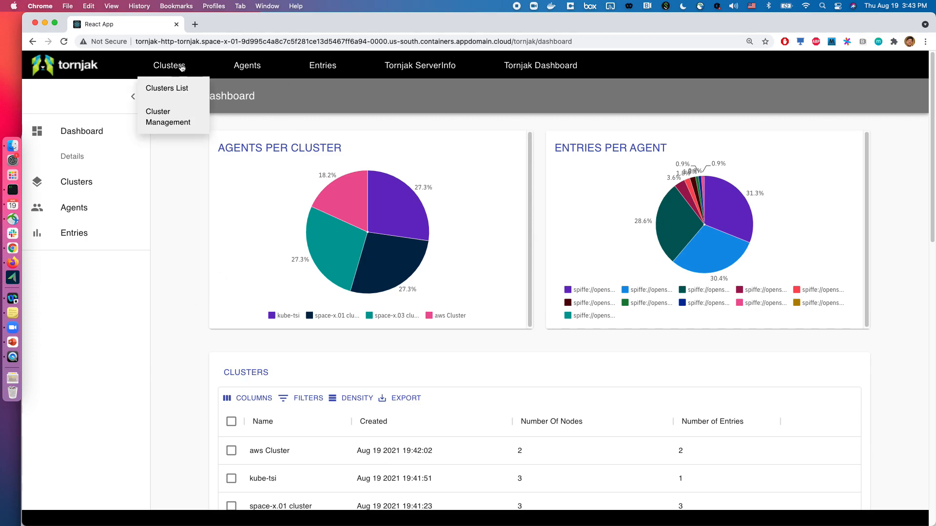